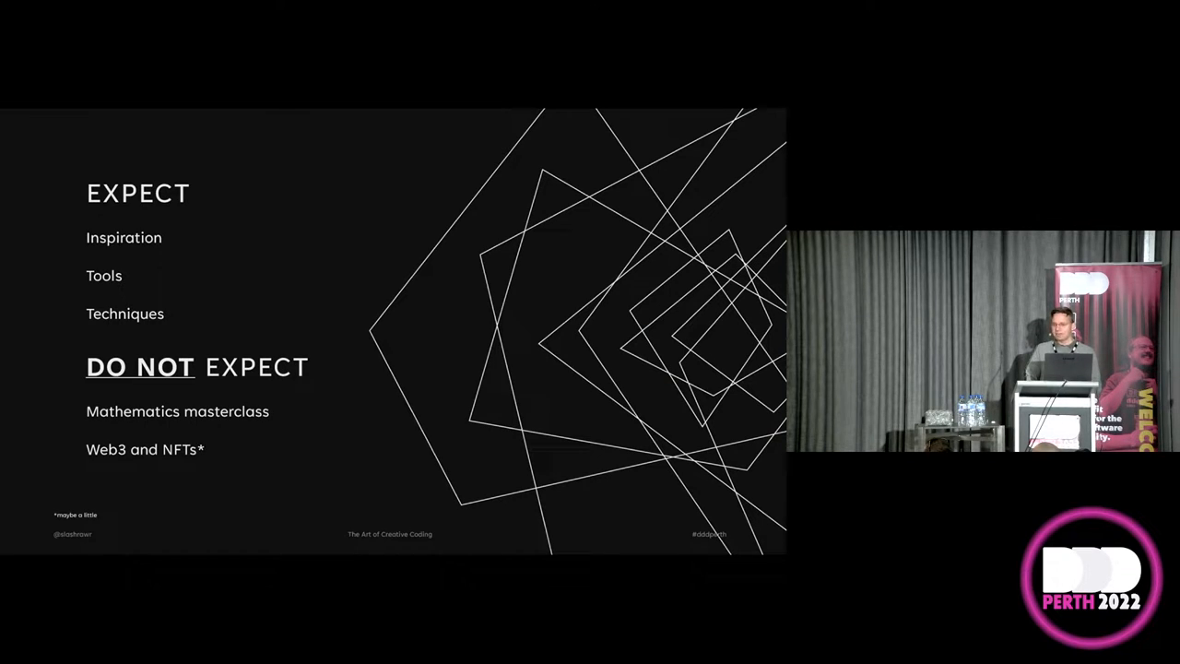
Advance to the 'Hello, Logo' slide with the early Logo welcome screen.
key("Right")
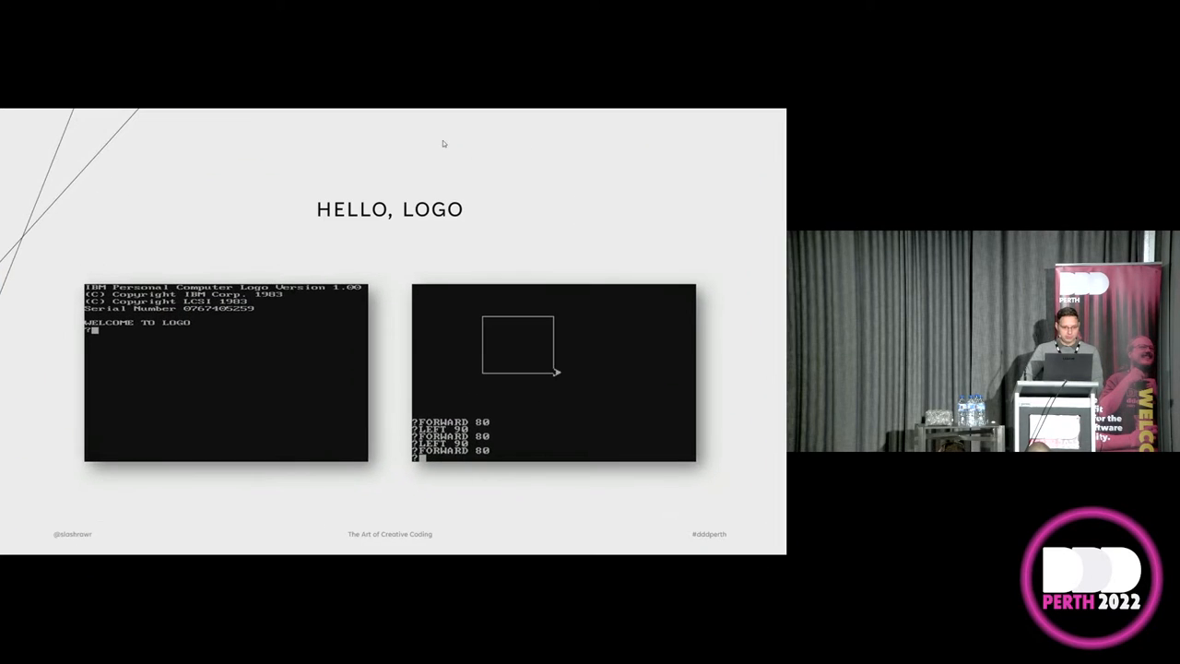
Switch to the browser's Logo Interpreter page and focus its program editor.
key("alt+tab")
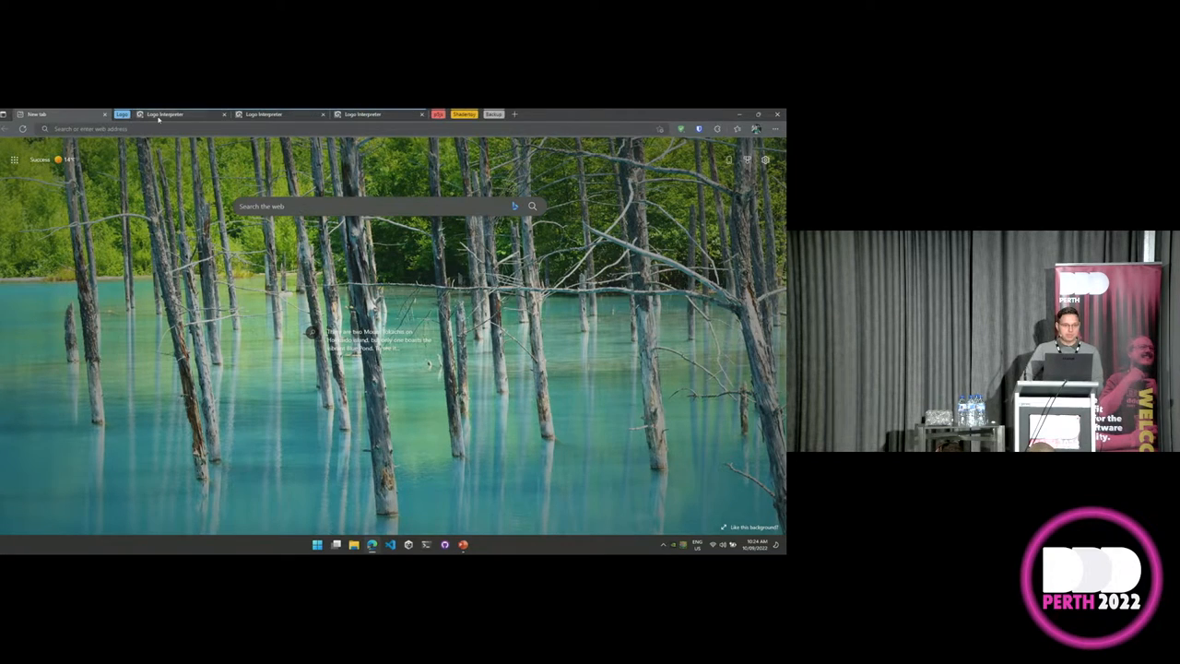
left_click(170, 115)
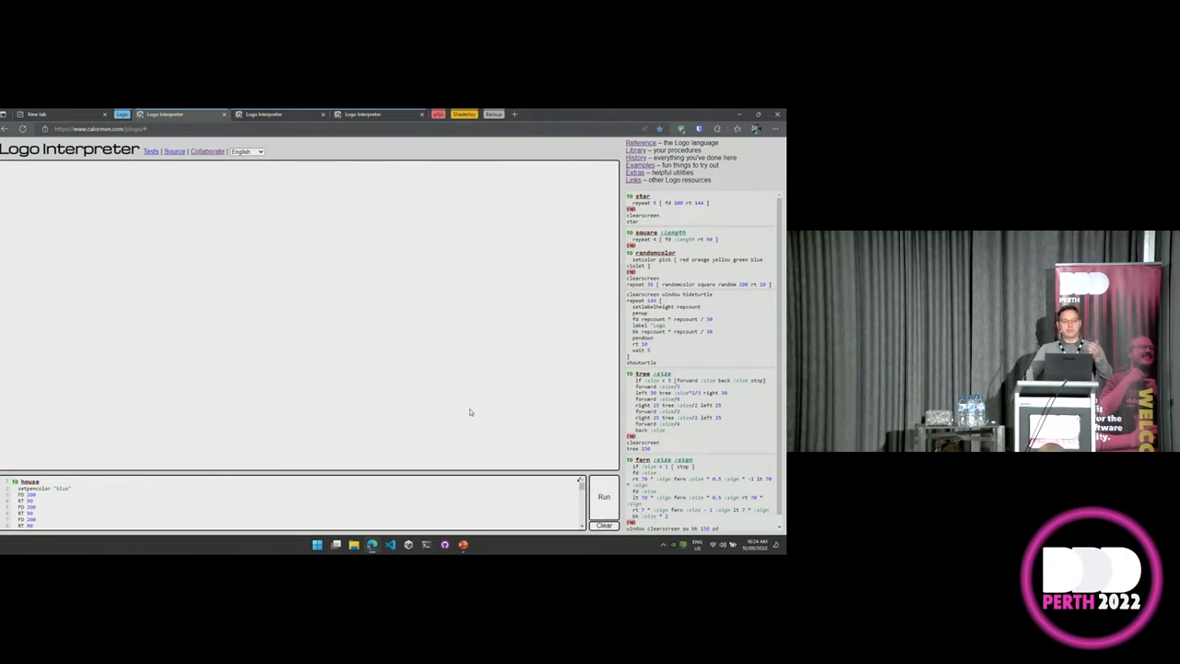
mouse_move(522, 351)
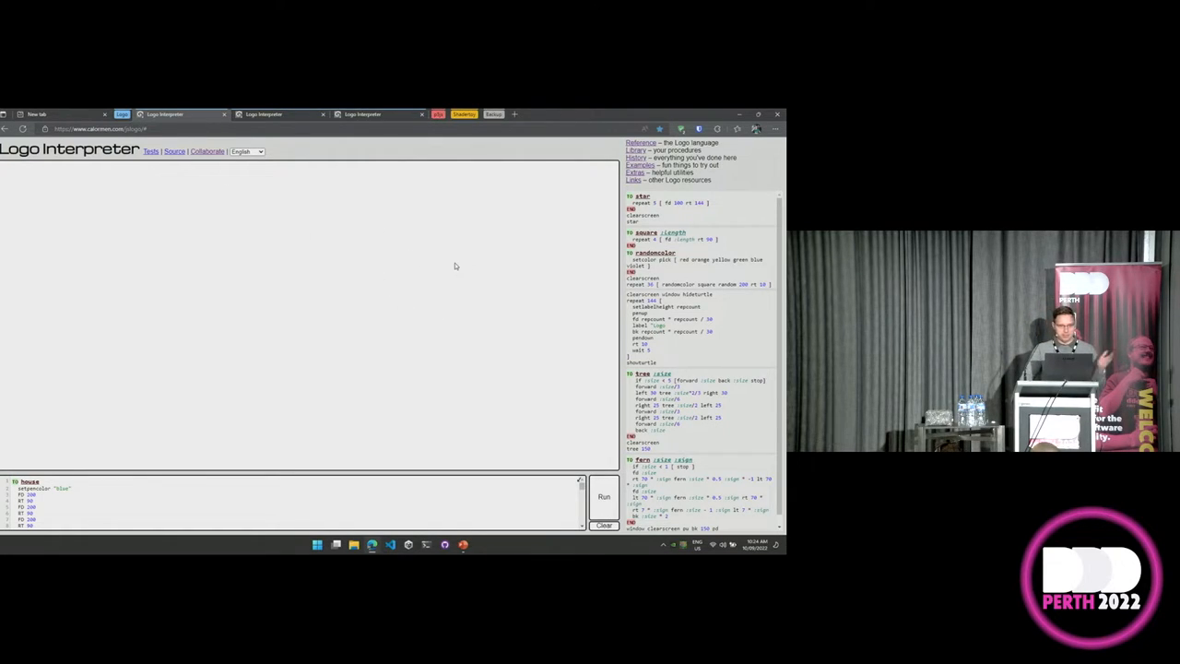
mouse_move(540, 334)
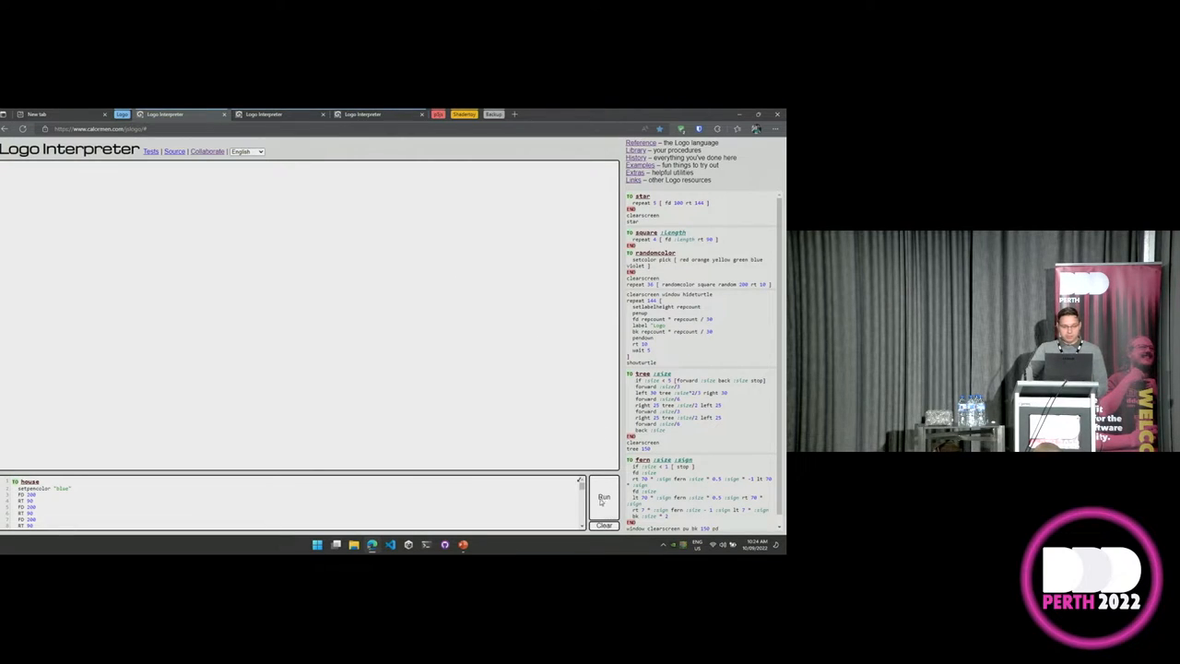
left_click(604, 498)
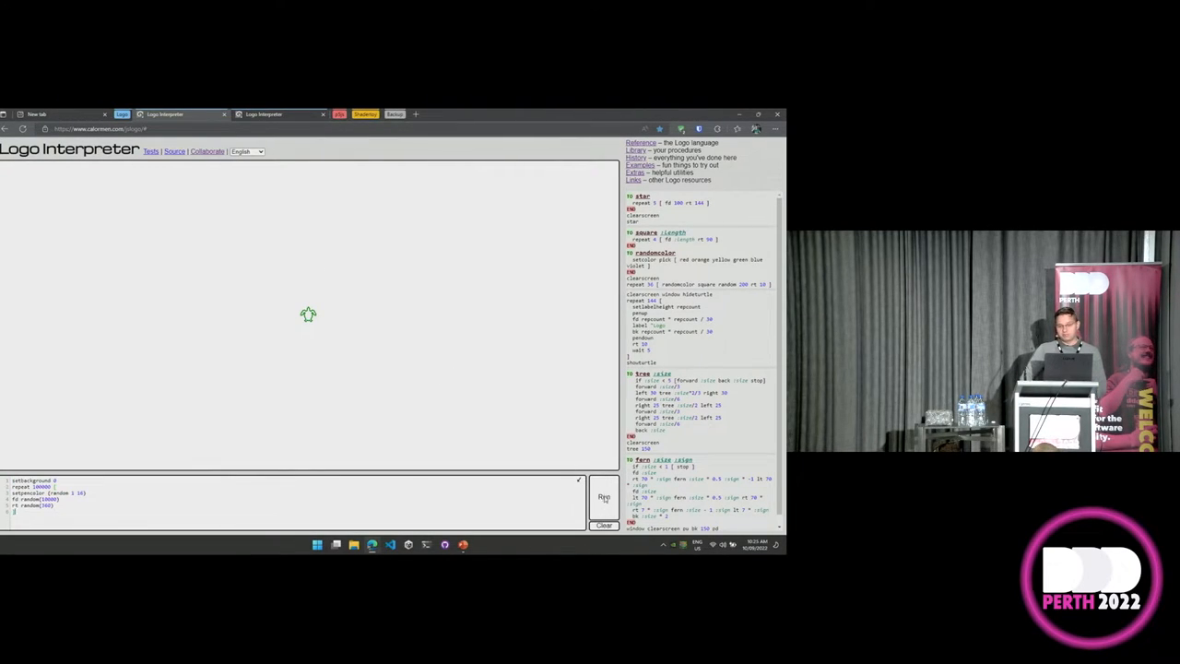
Browse the Logo language reference on data types and syntax.
left_click(604, 496)
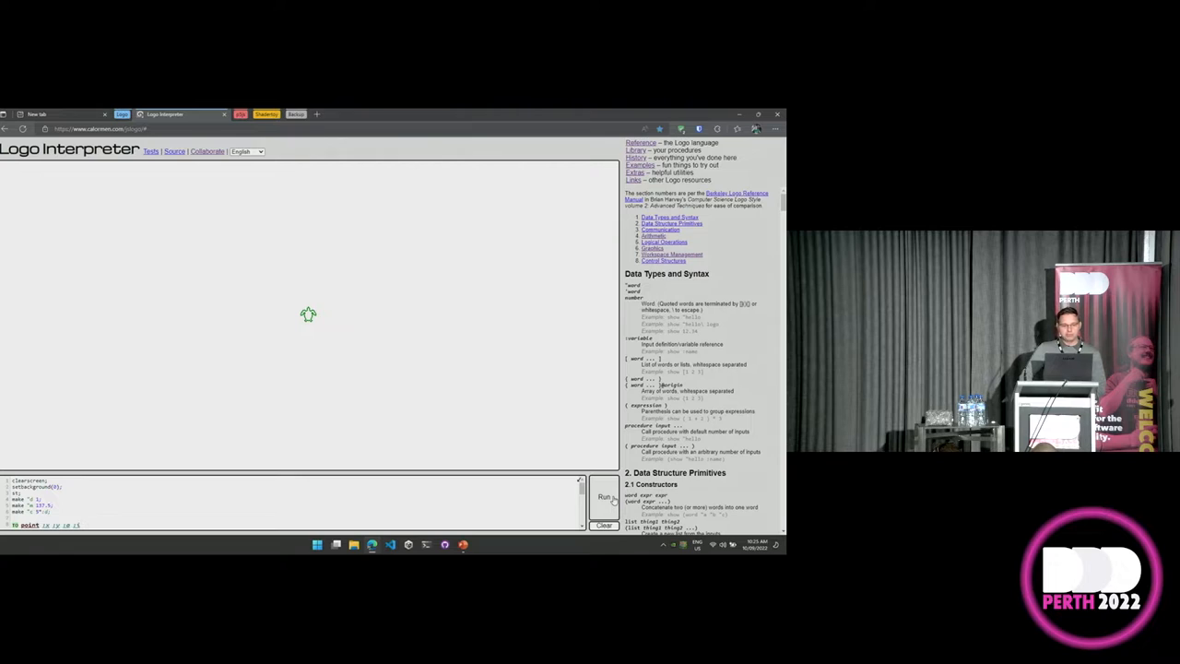
left_click(605, 496)
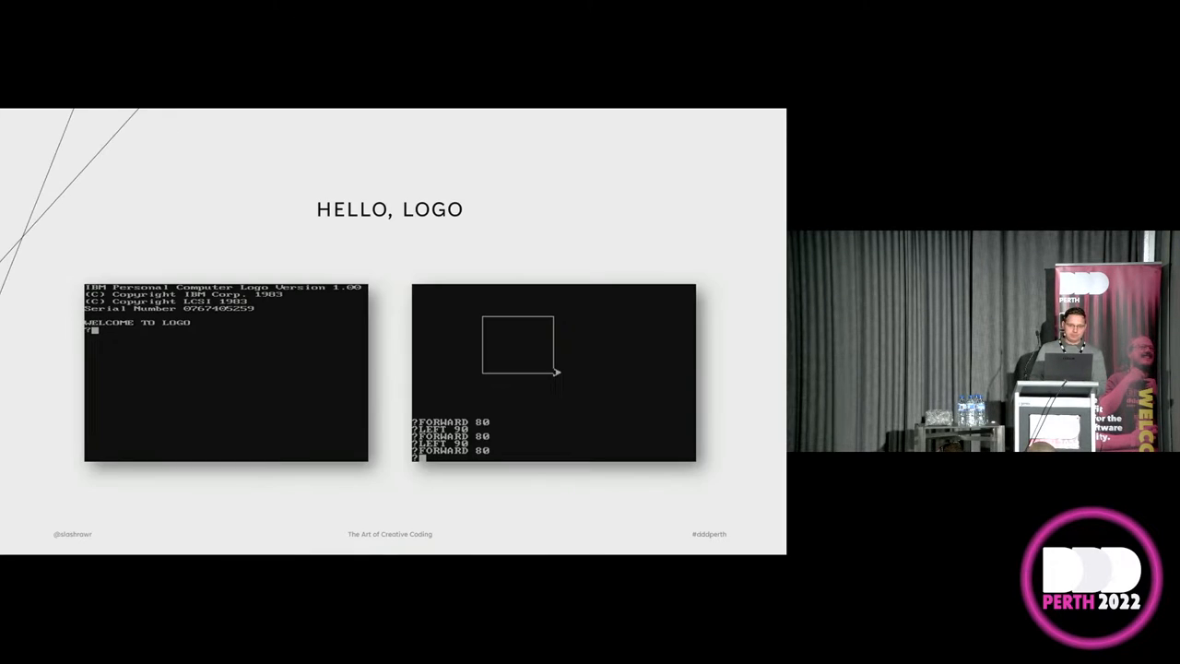
key("right")
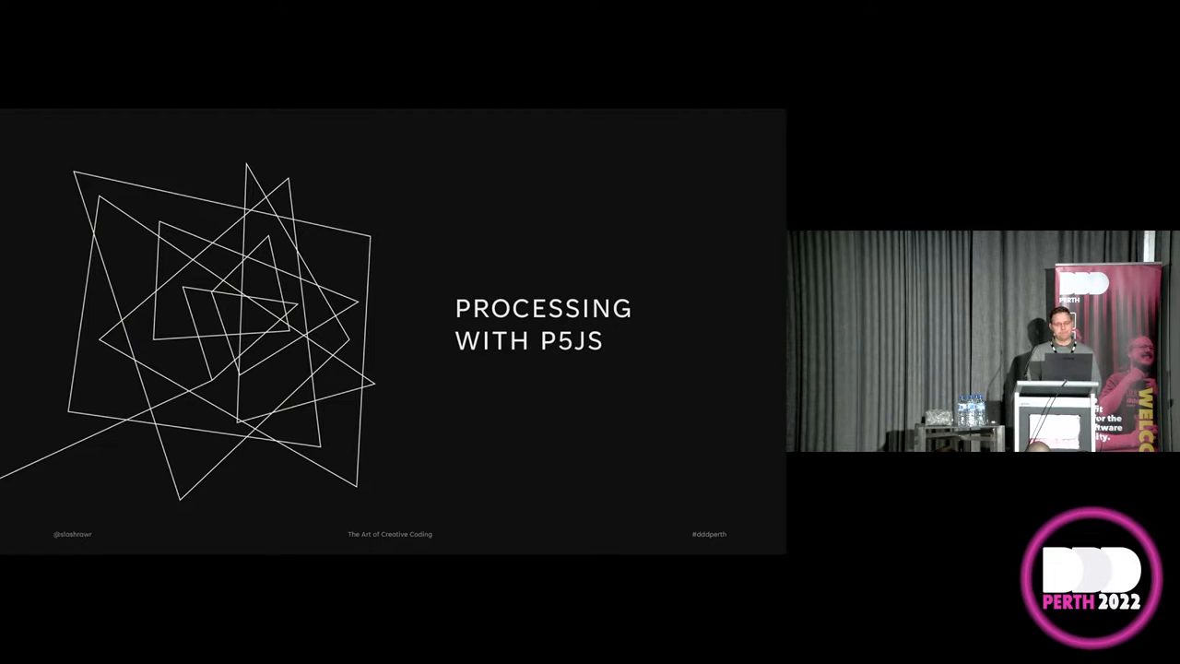
Move past the section title slide toward the p5.js Web Editor demo.
key("right")
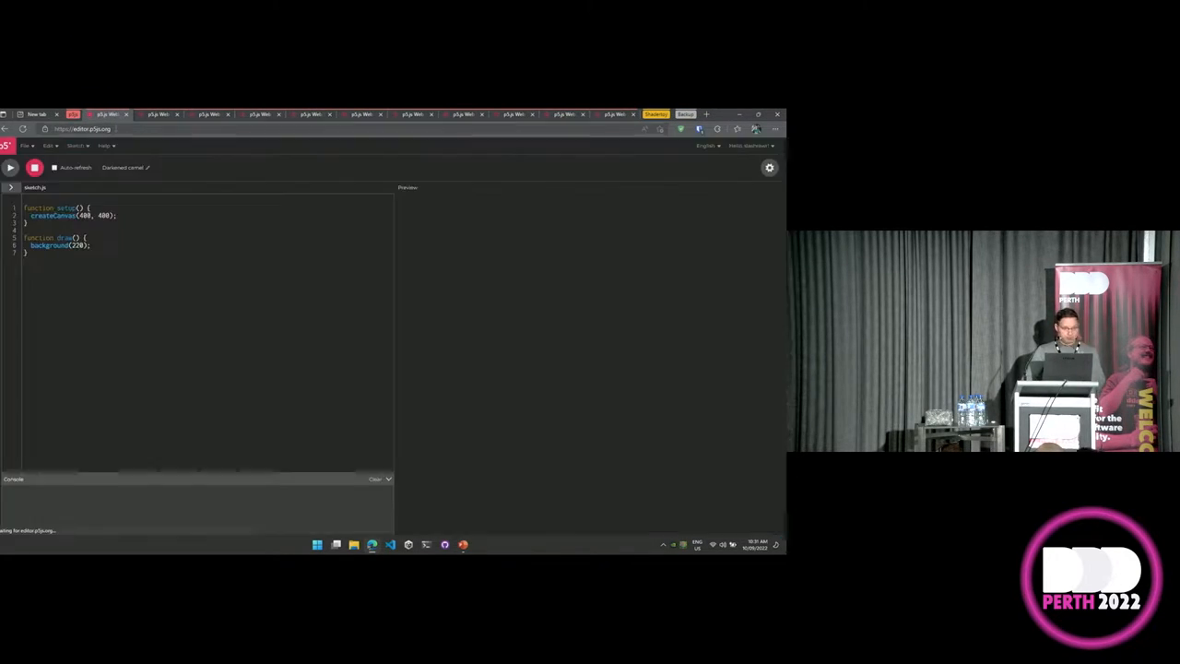
Add circle(10) with fill (255,0,0) after the background call and run the sketch.
left_click(81, 129)
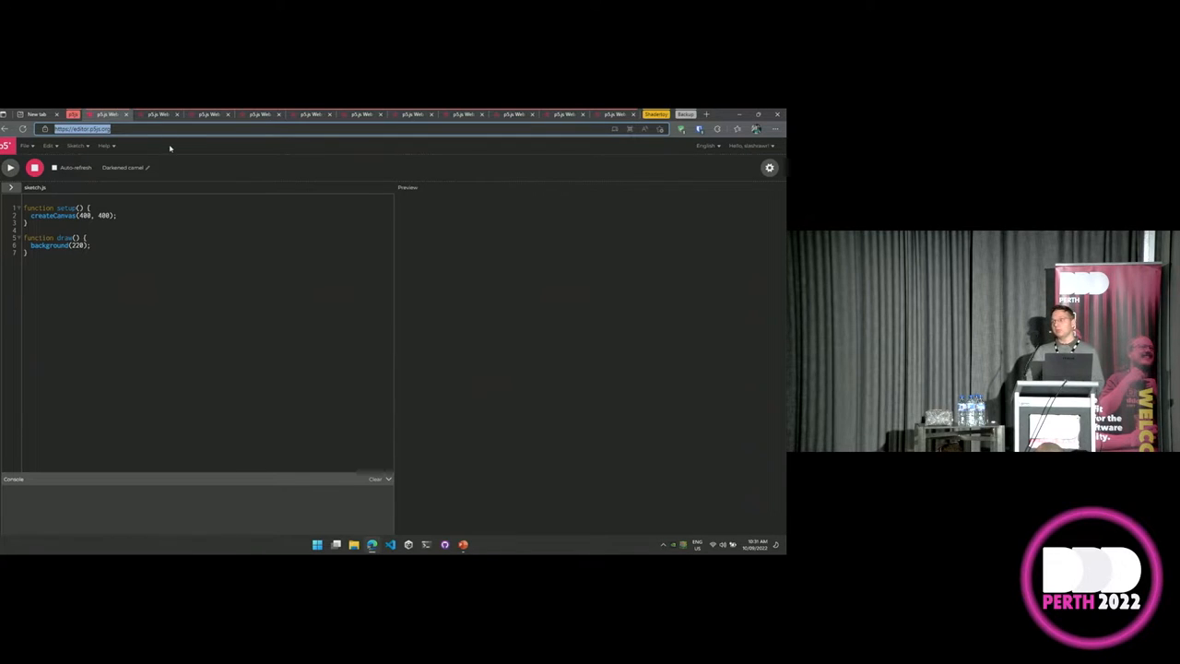
left_click(138, 247)
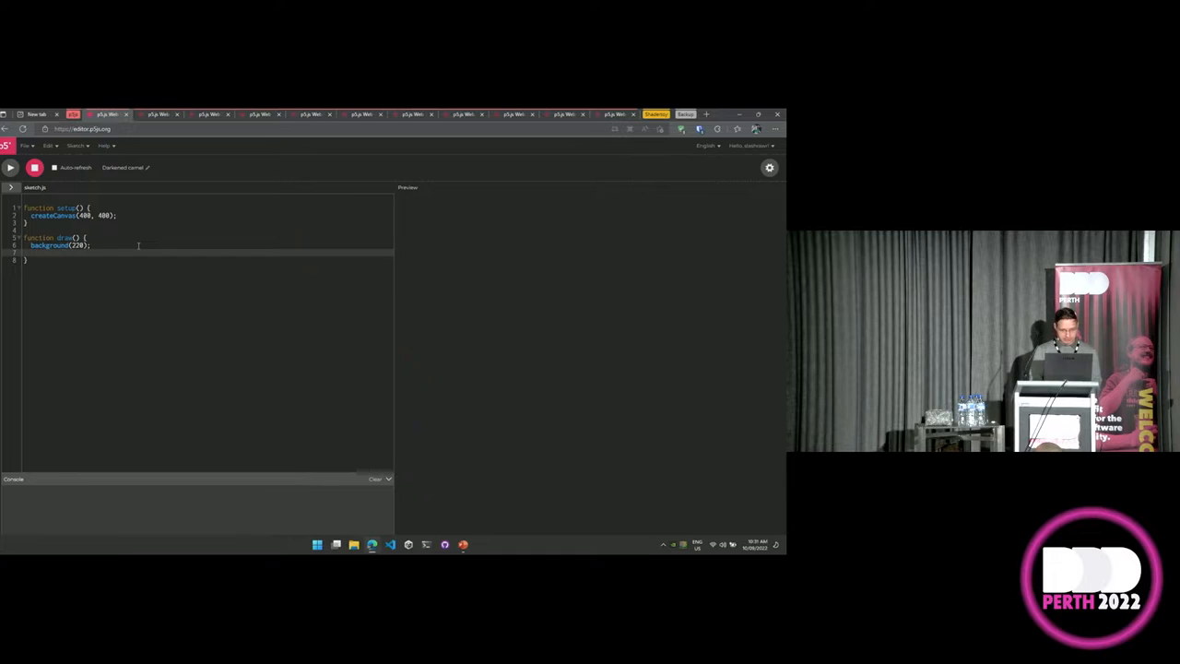
type("circle(10")
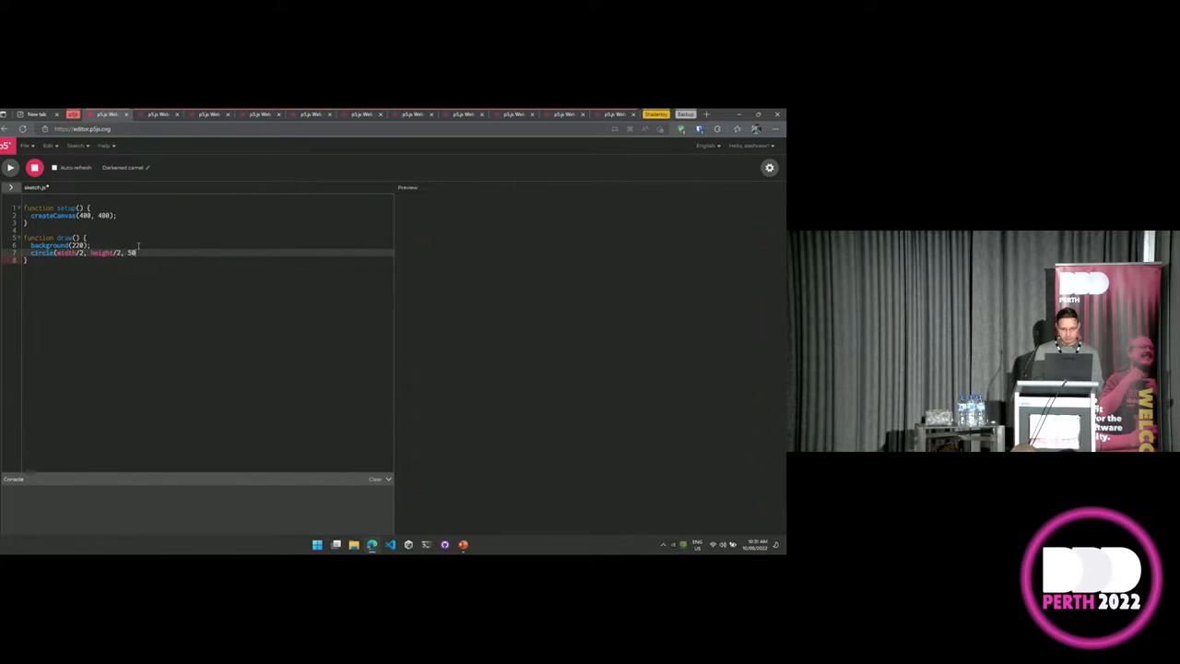
left_click(11, 166)
type("fill")
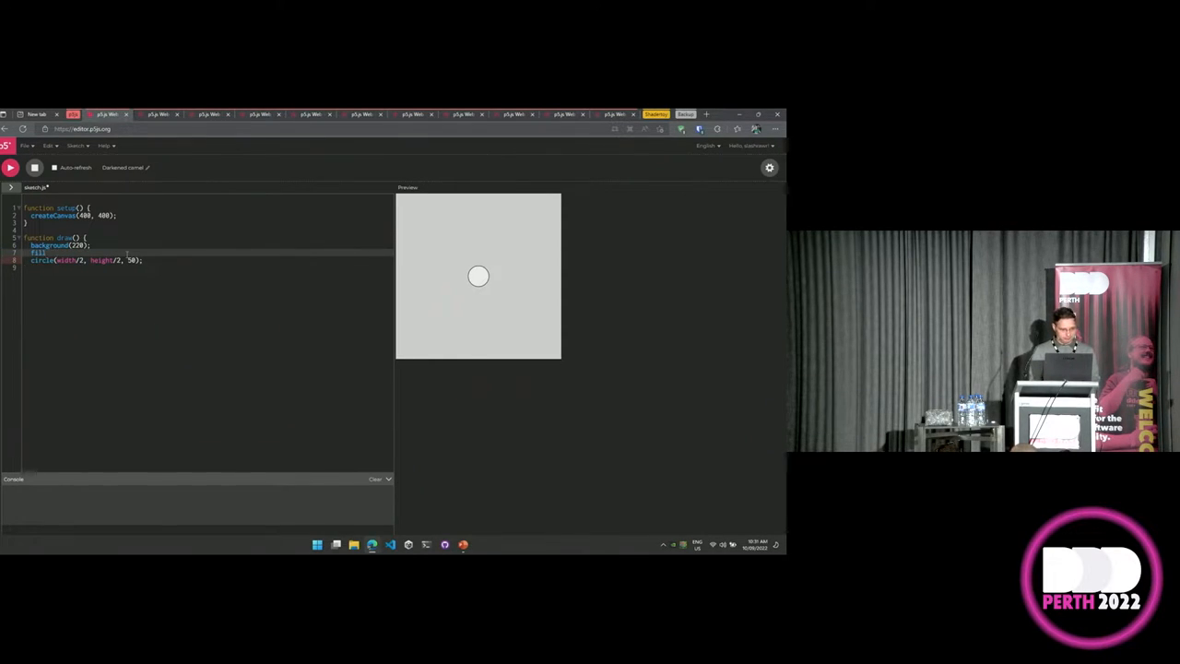
type("(255,0,0);")
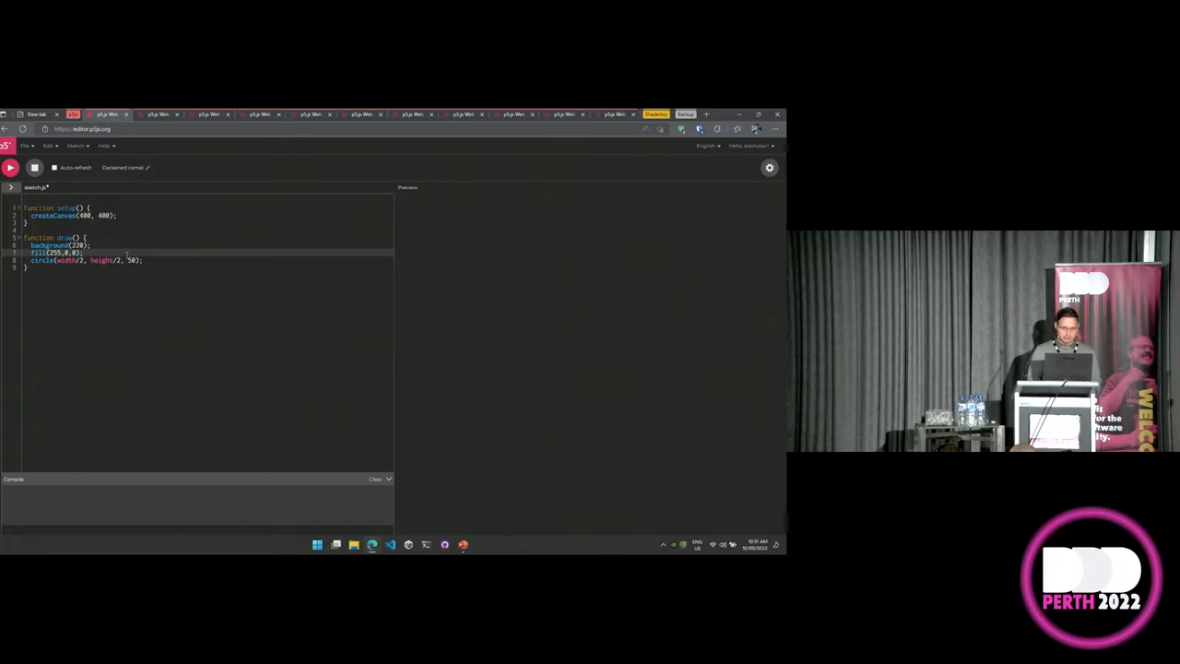
left_click(11, 166)
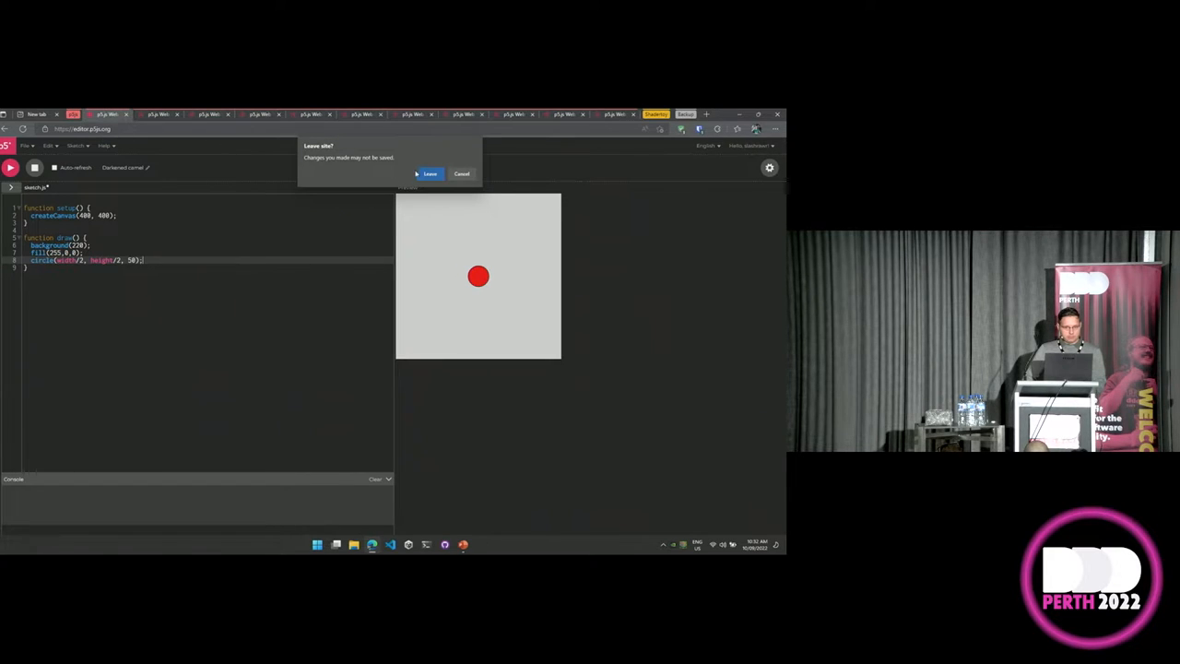
Leave unsaved, review the symmetry sketch code and rerun it for a new random pattern.
left_click(430, 174)
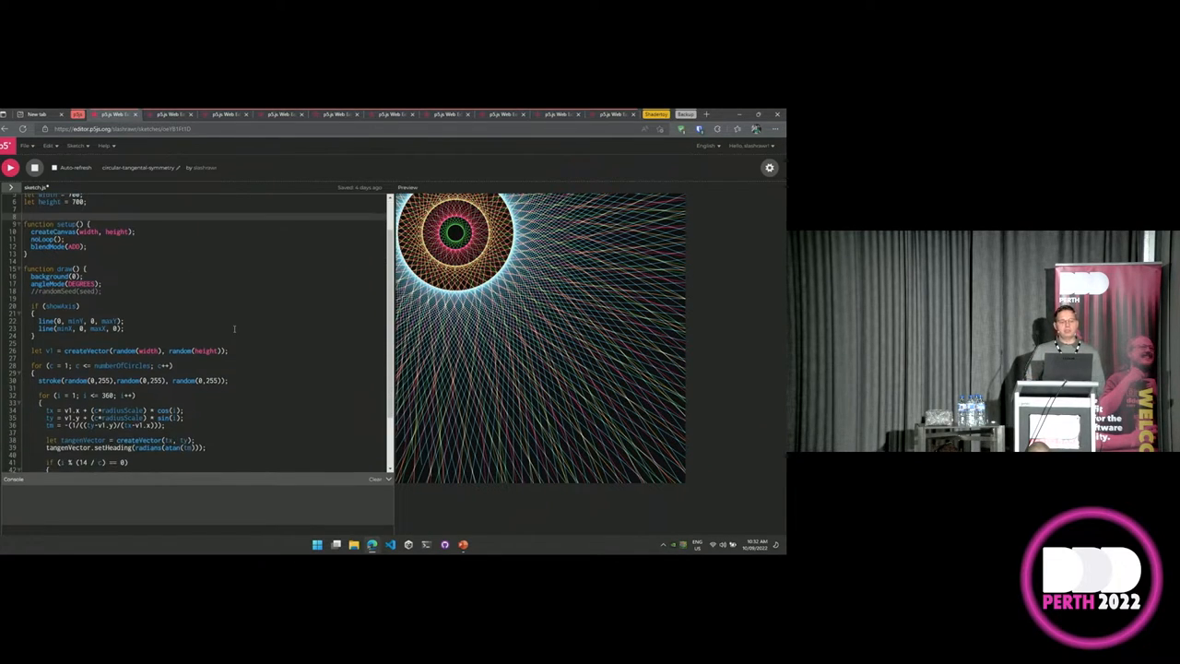
scroll("down", 3)
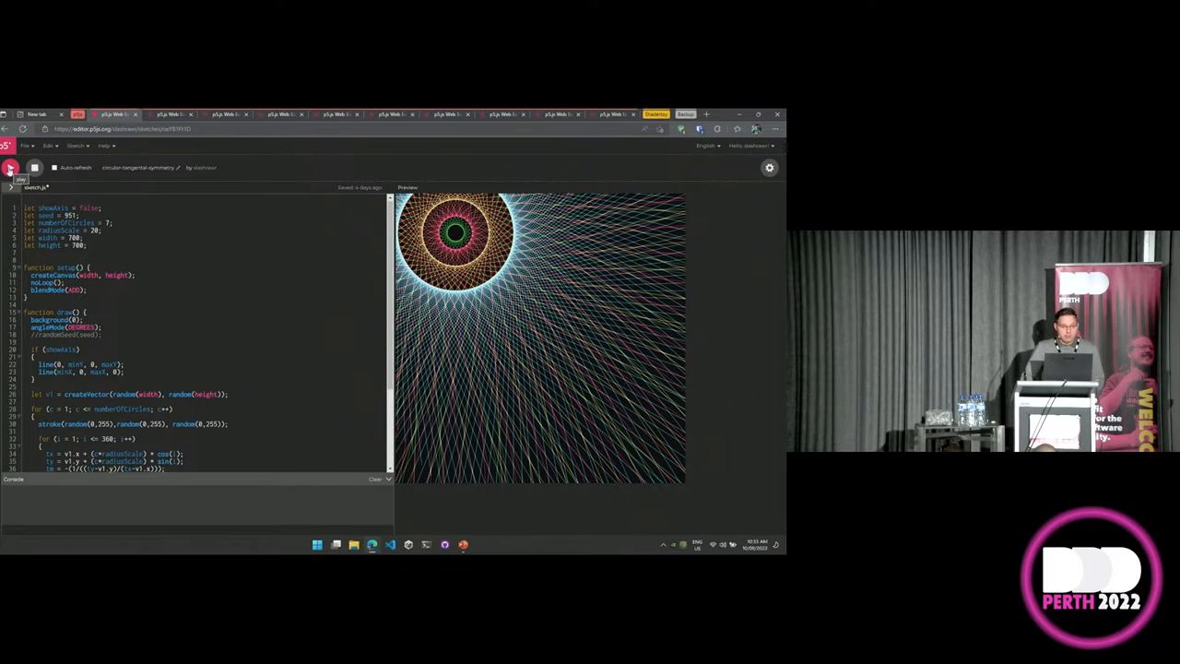
left_click(11, 166)
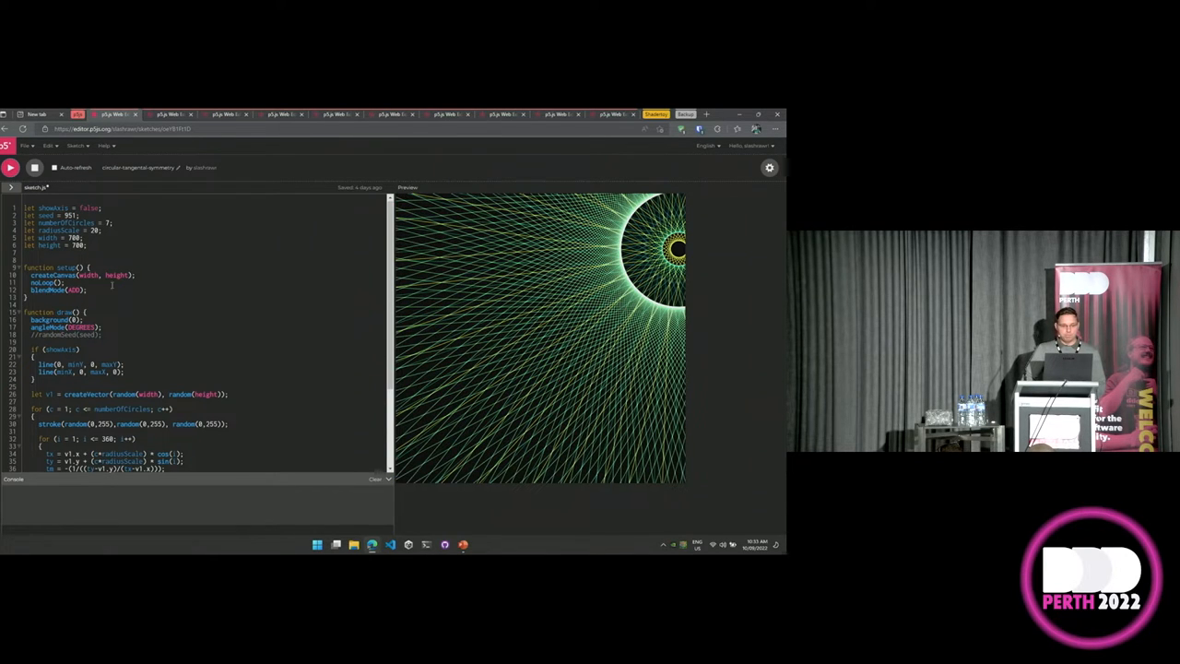
scroll("down", 3)
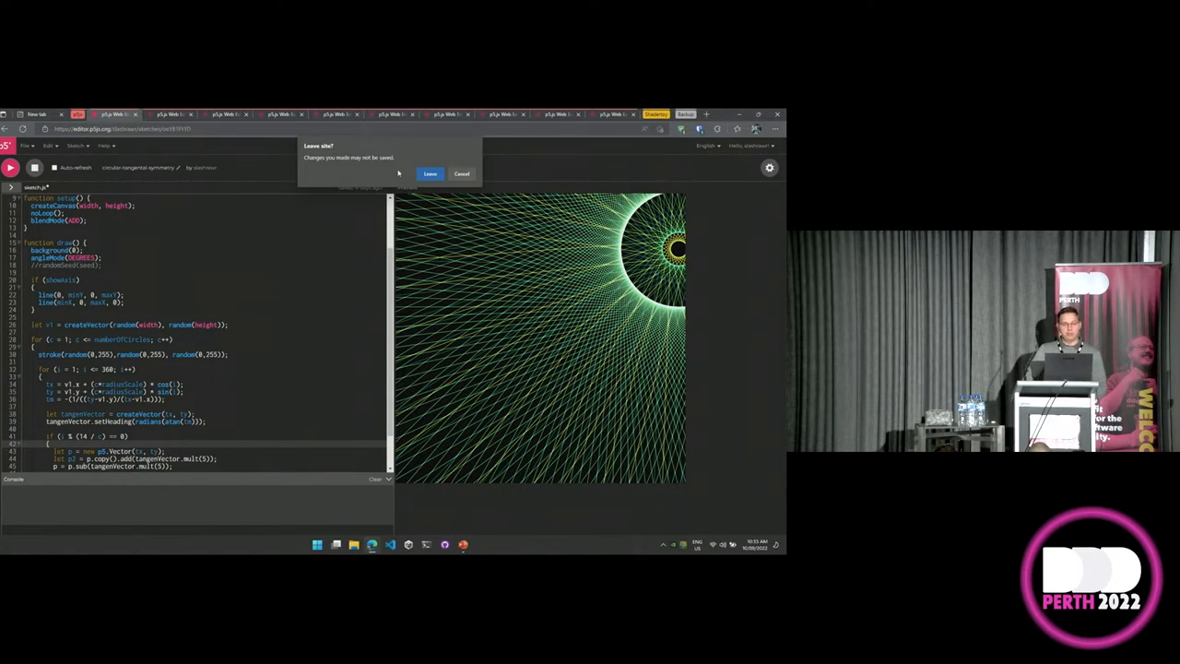
Leave unsaved, scroll the concentric-rings sketch code, then move to the next sketch.
left_click(430, 173)
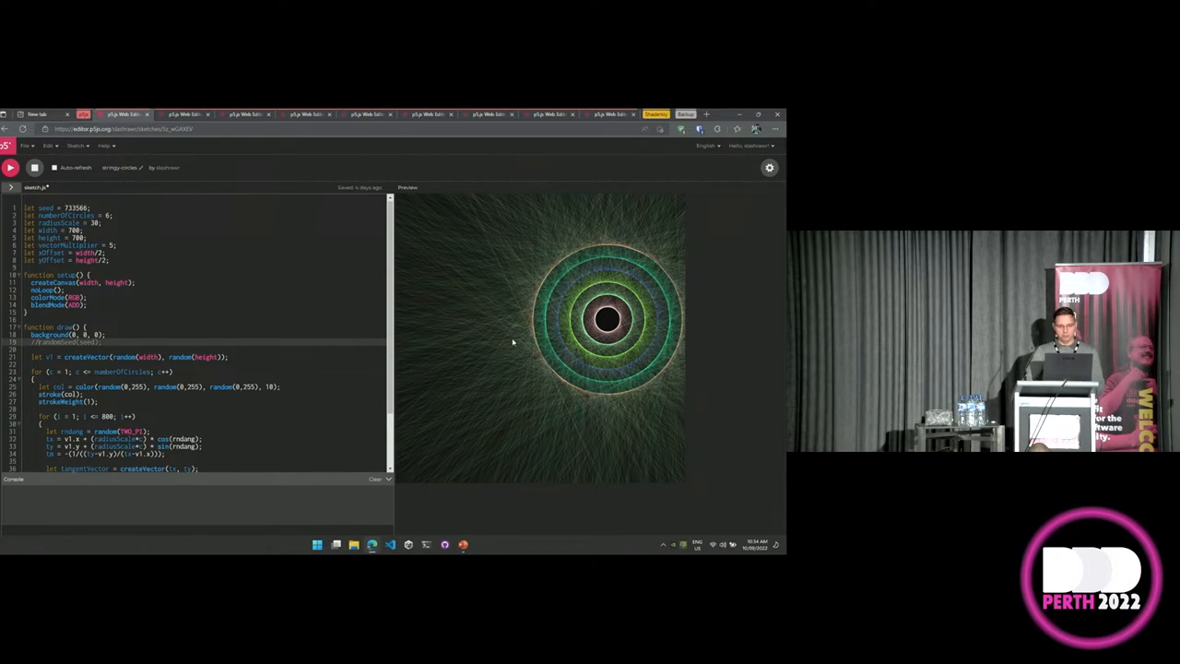
scroll("down", 3)
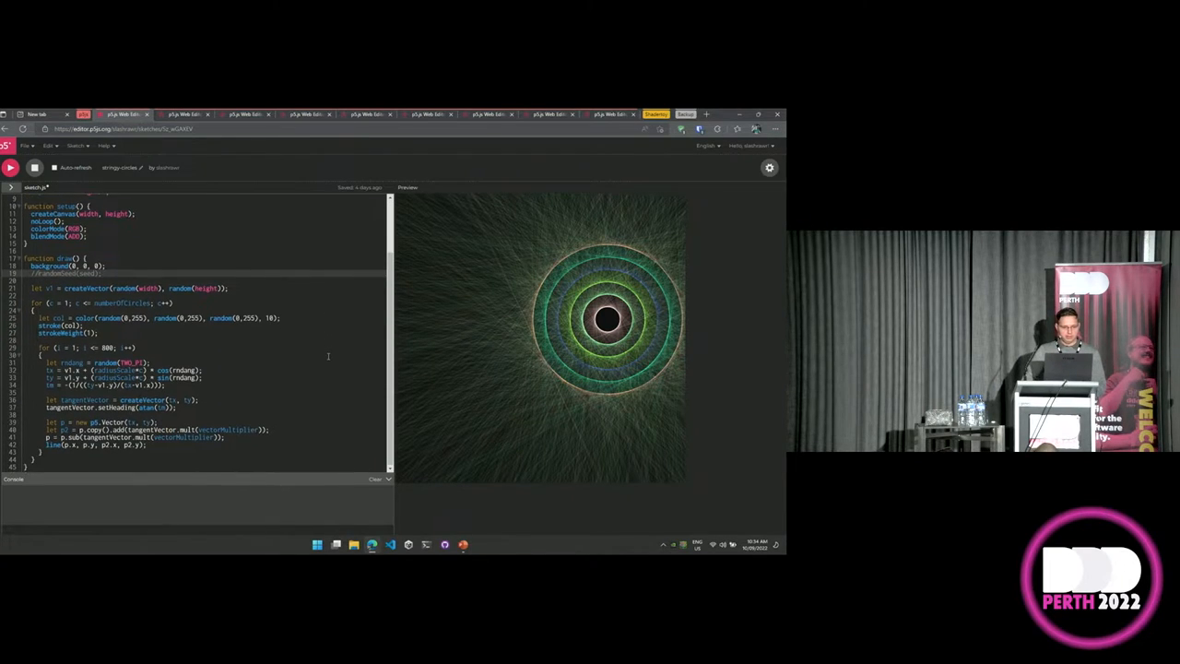
mouse_move(148, 114)
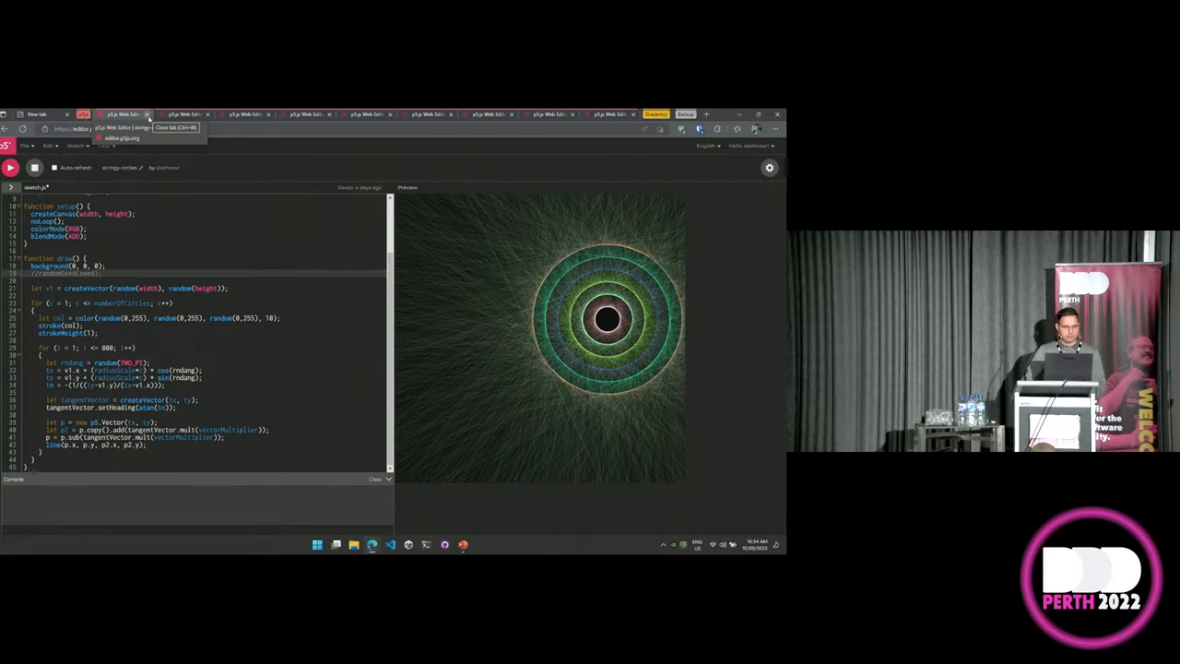
left_click(147, 115)
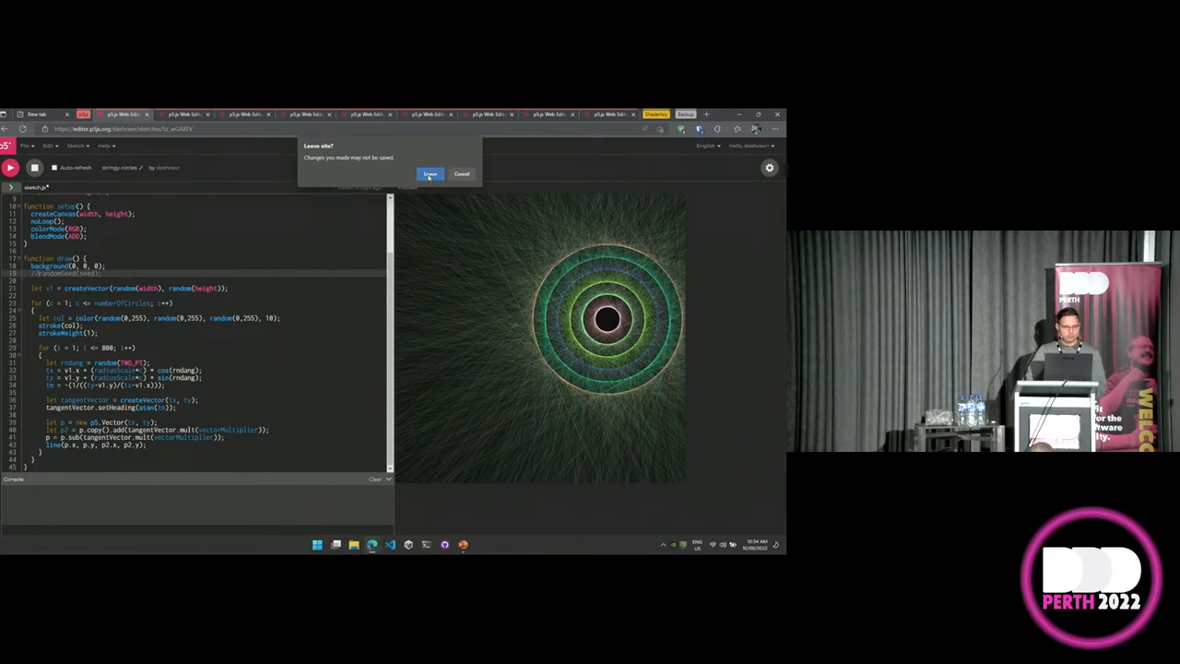
Leave unsaved and scroll through the vertical-bars sketch code while it renders.
left_click(430, 173)
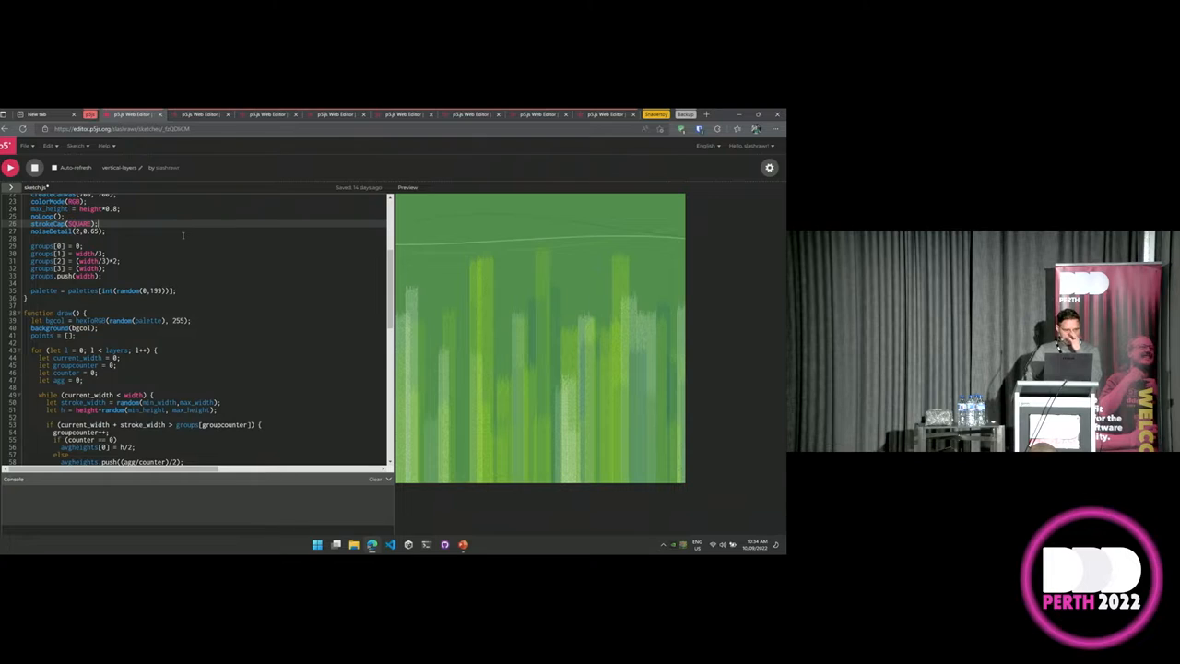
scroll("down", 3)
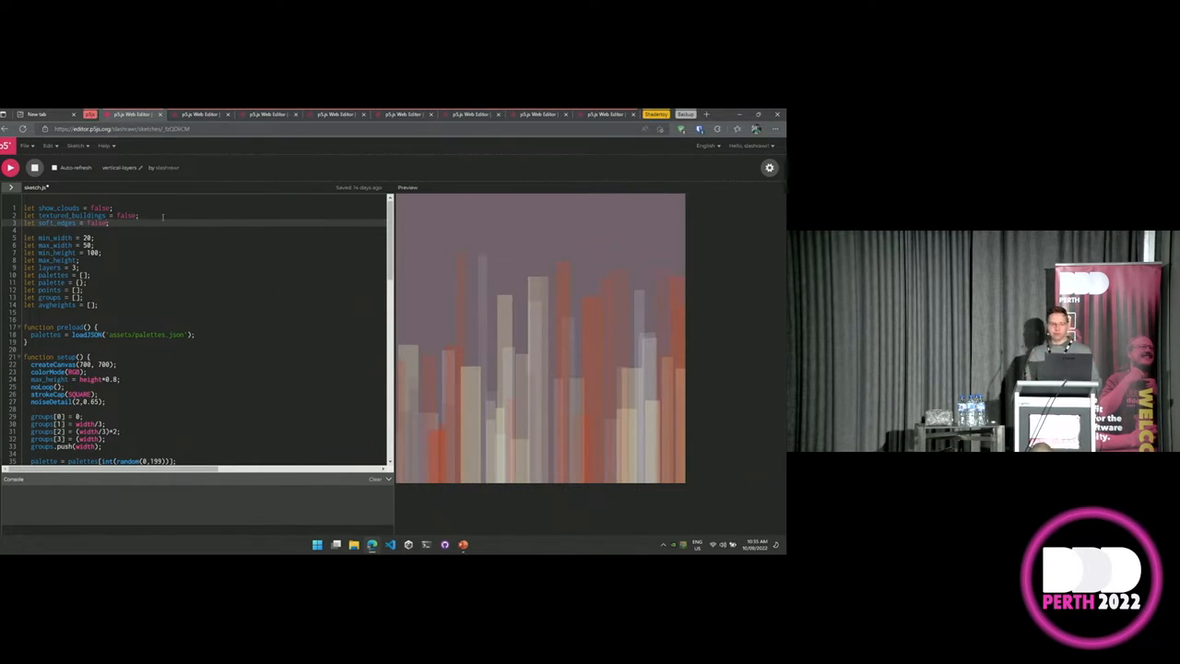
Flip true/false palette settings in sketch.js and rerun for multicoloured bars.
double_click(100, 207)
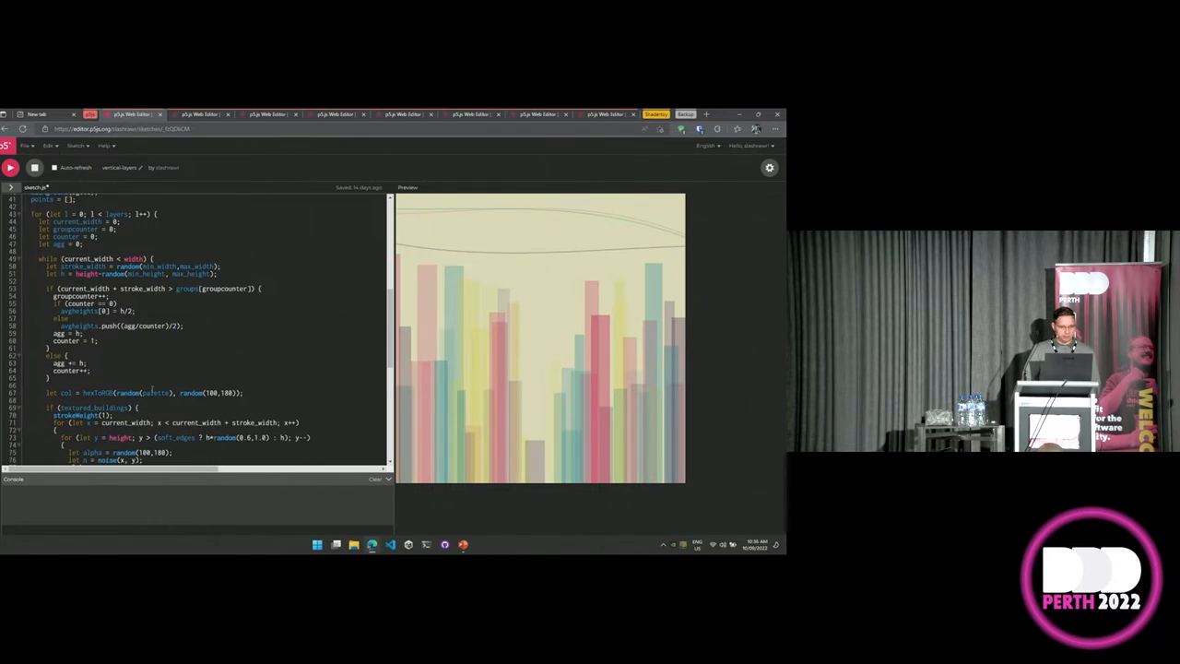
scroll("down", 3)
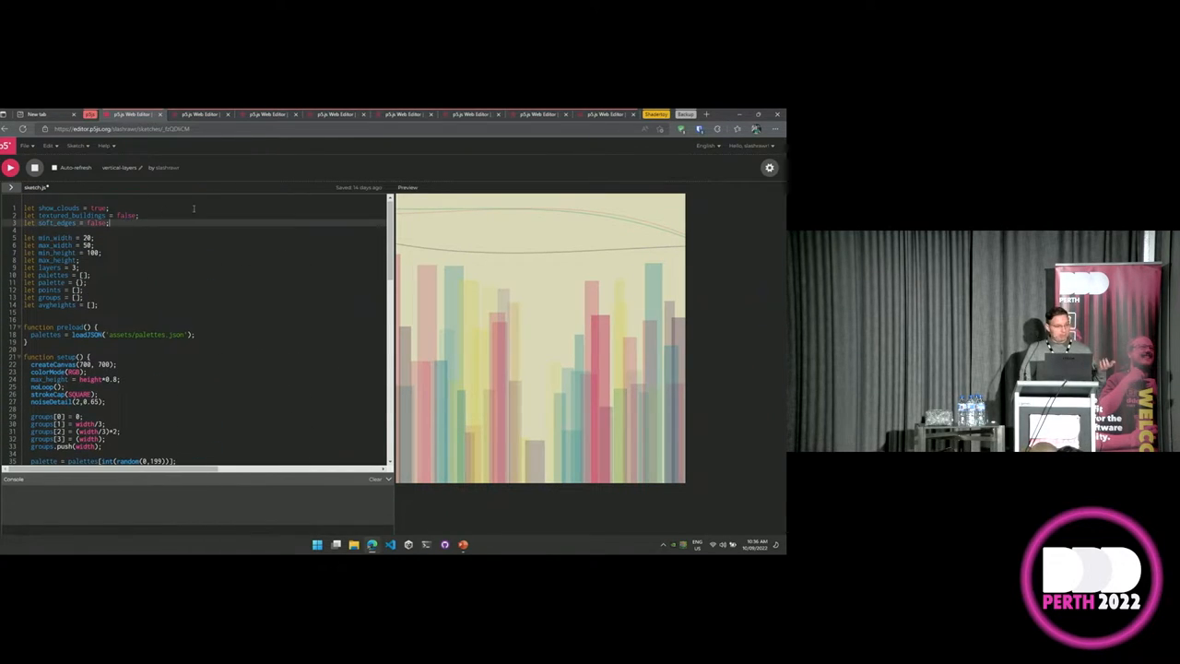
double_click(126, 213)
type("tru")
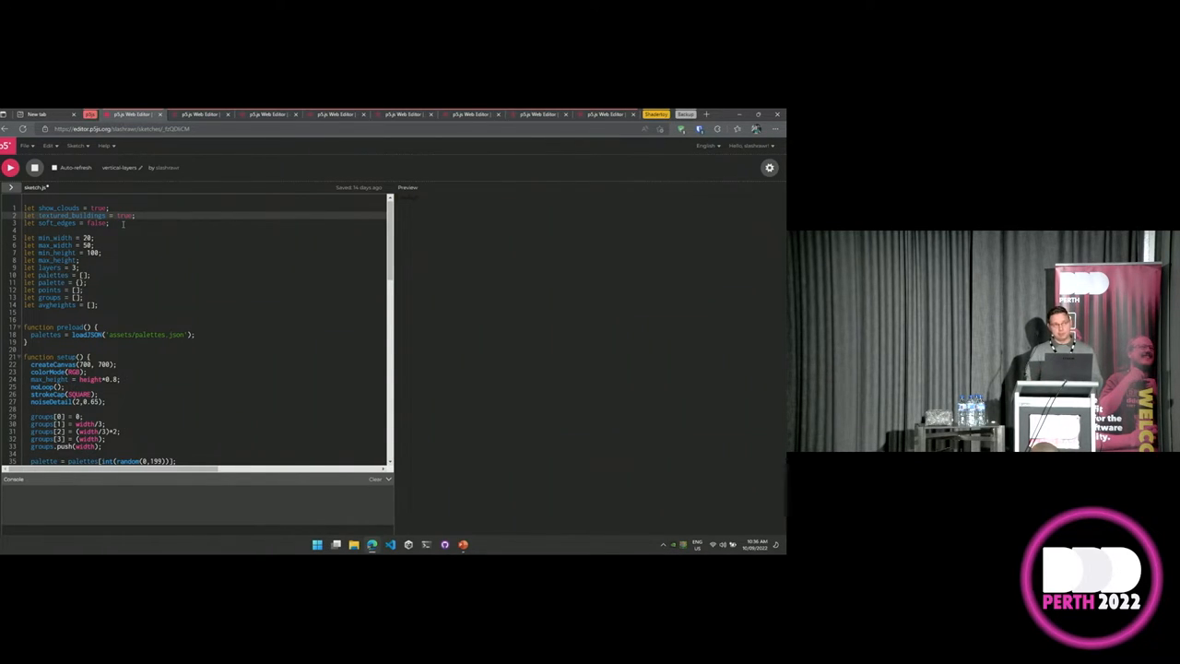
left_click(12, 166)
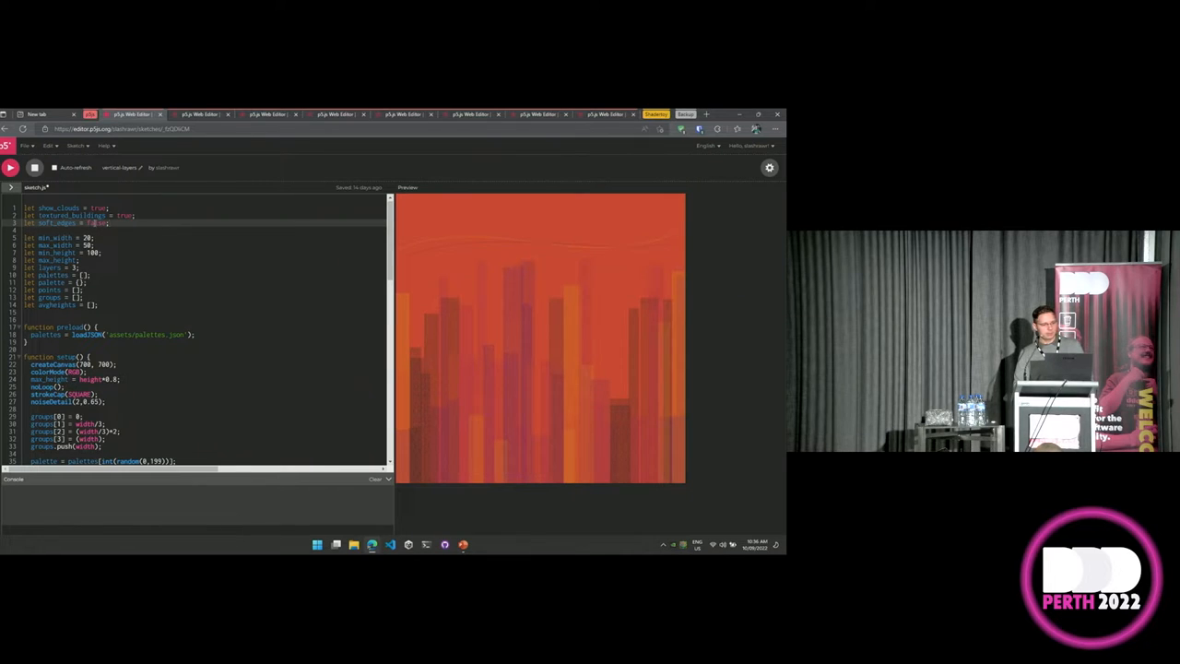
Select another setting value and scroll further through the sketch code.
double_click(96, 221)
type("tru")
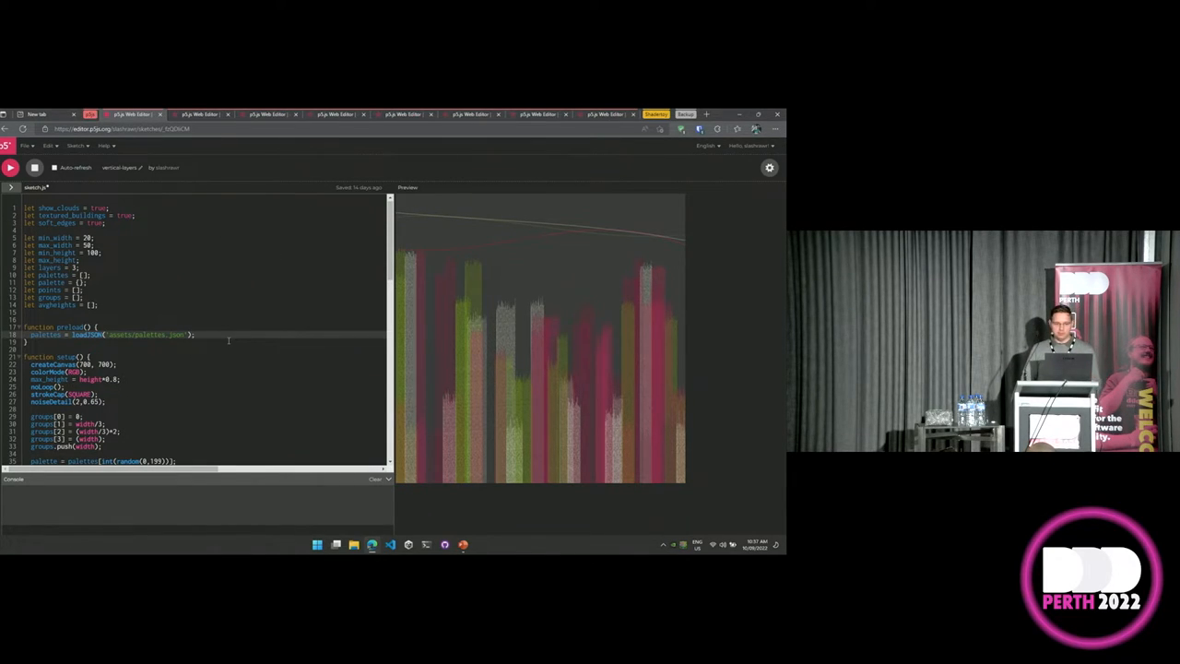
scroll("down", 3)
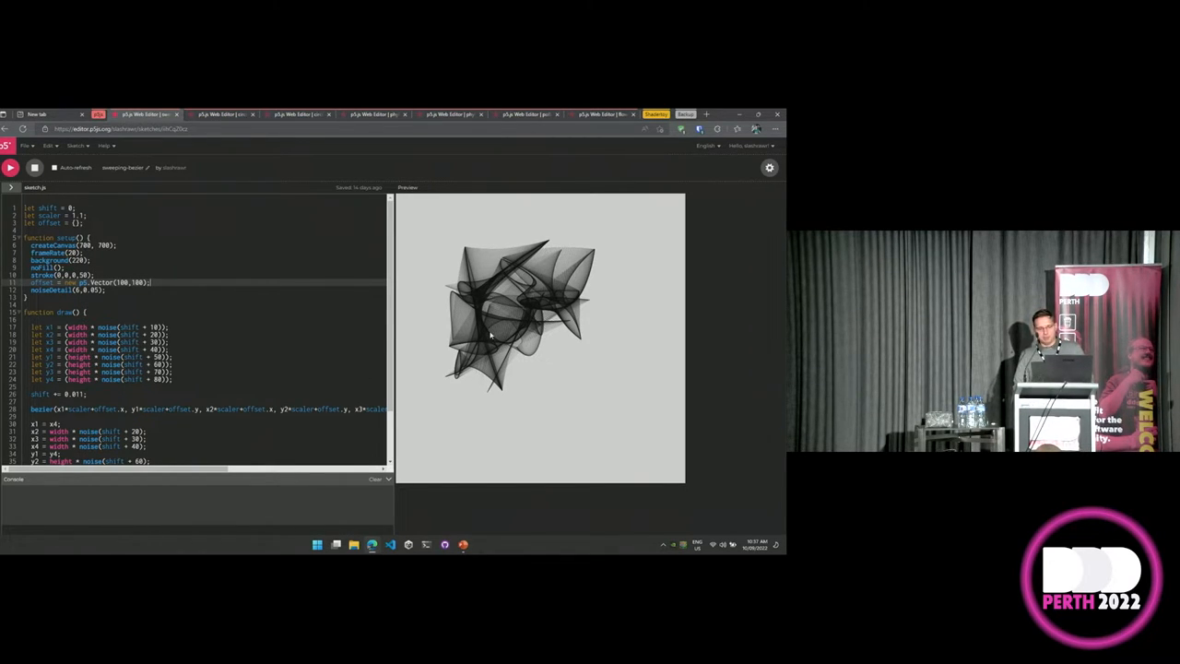
Scroll through the bezier sketch's draw() code and run it.
scroll("down", 3)
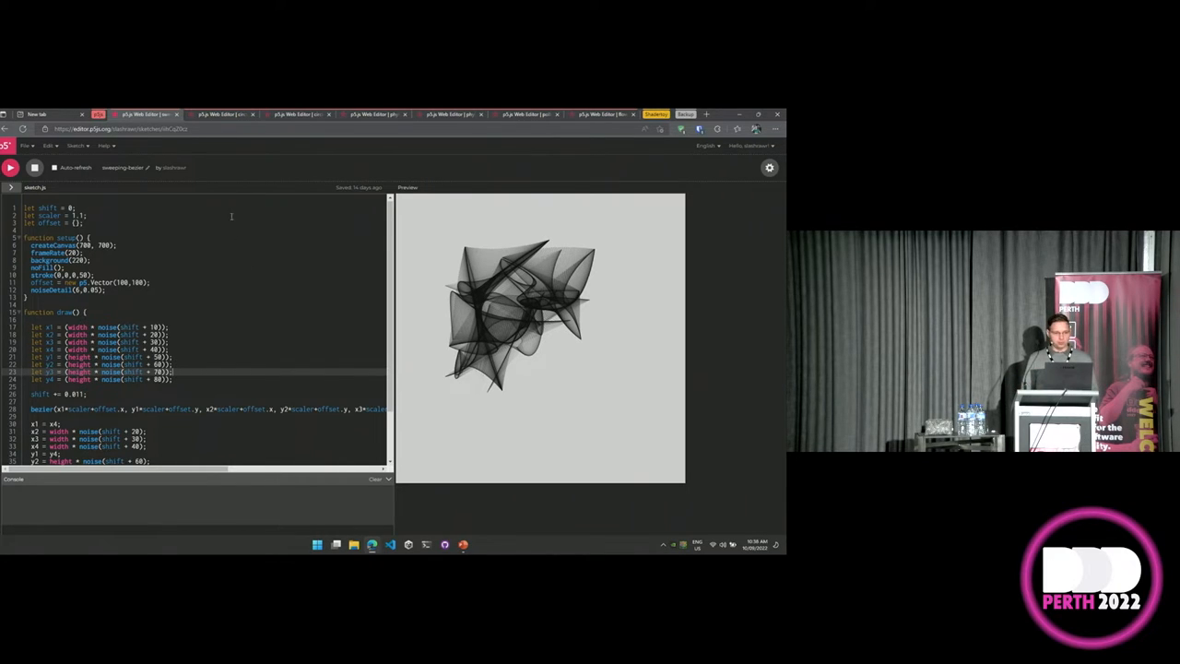
scroll("down", 3)
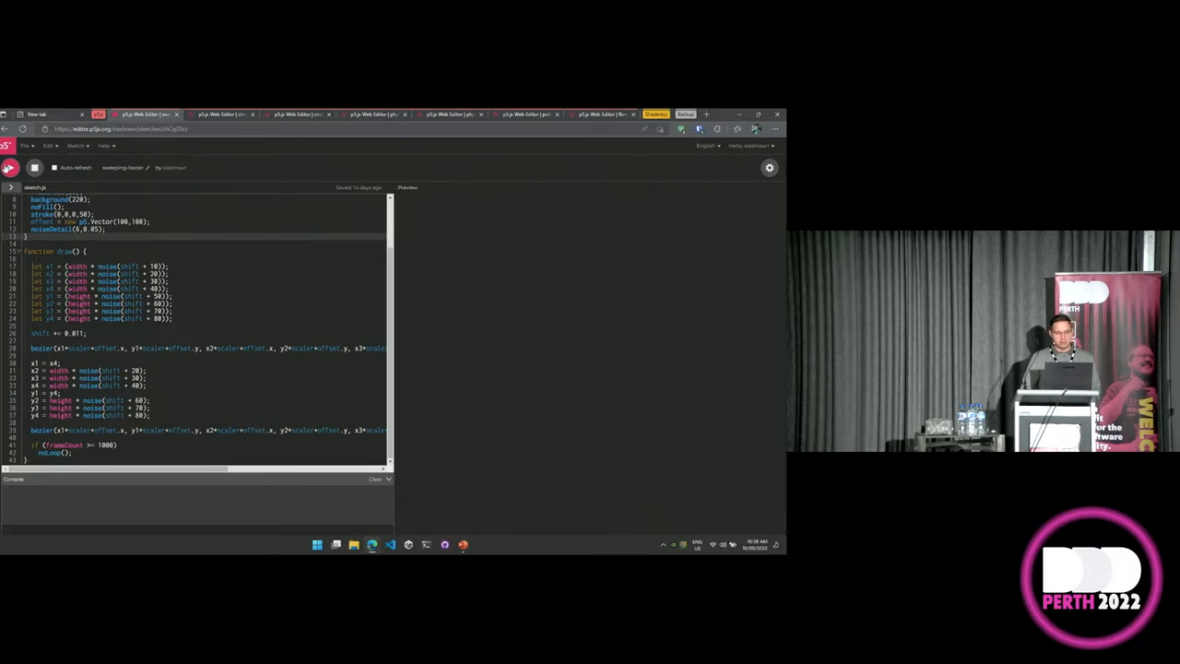
left_click(11, 166)
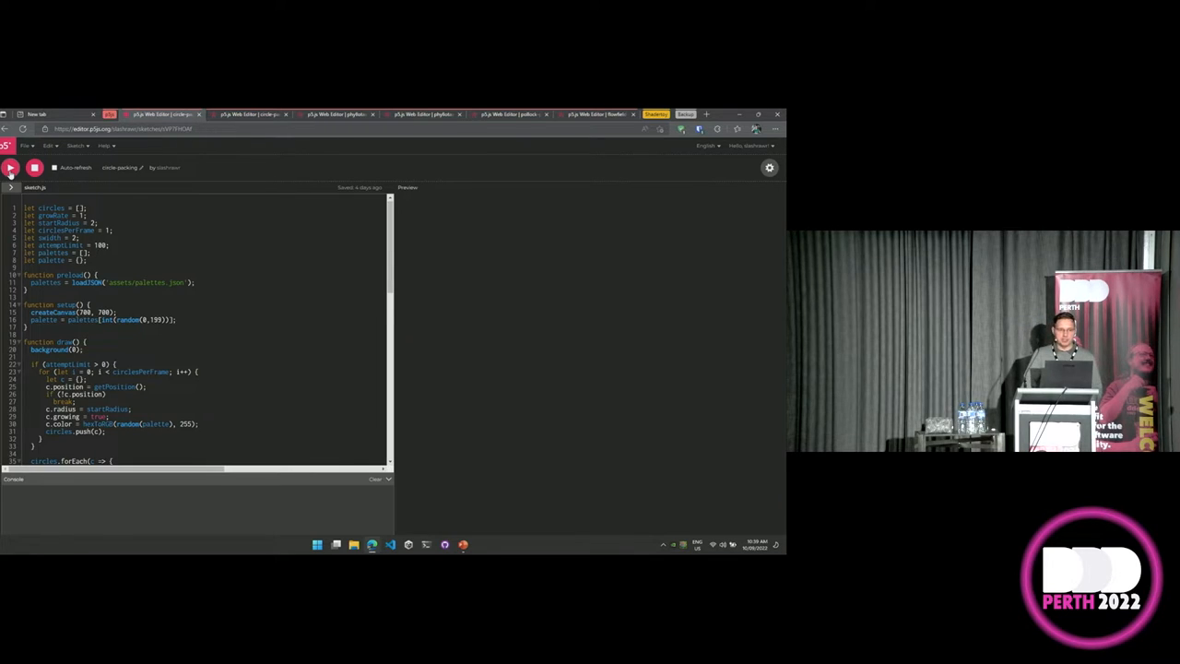
Run the circle-packing sketch and fill the canvas with packed circles in the palette colours.
left_click(11, 166)
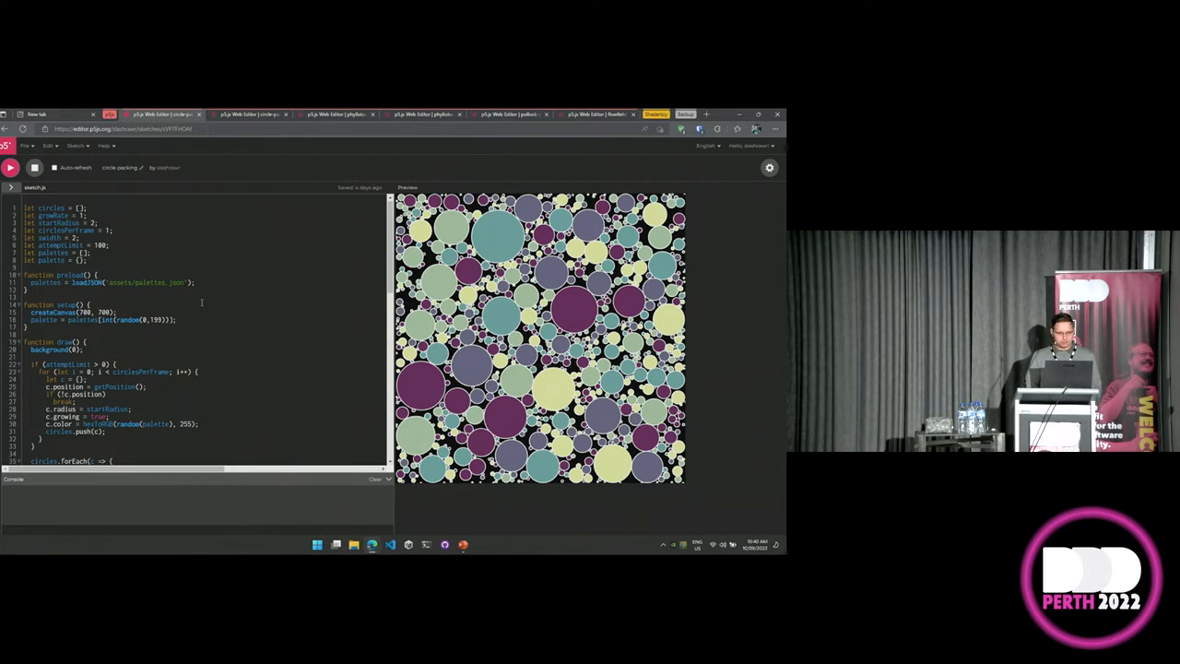
scroll("down", 3)
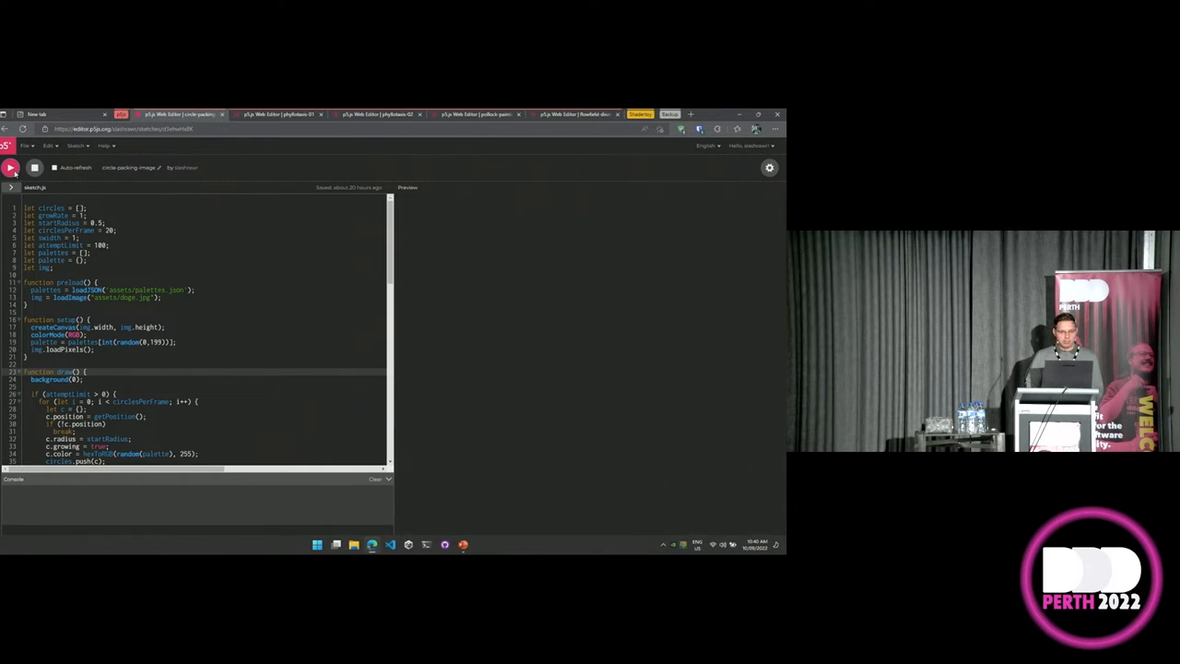
Run the image circle-packing sketch rebuilding the dog photo, then review the circle growth and pixel-colour code.
left_click(11, 166)
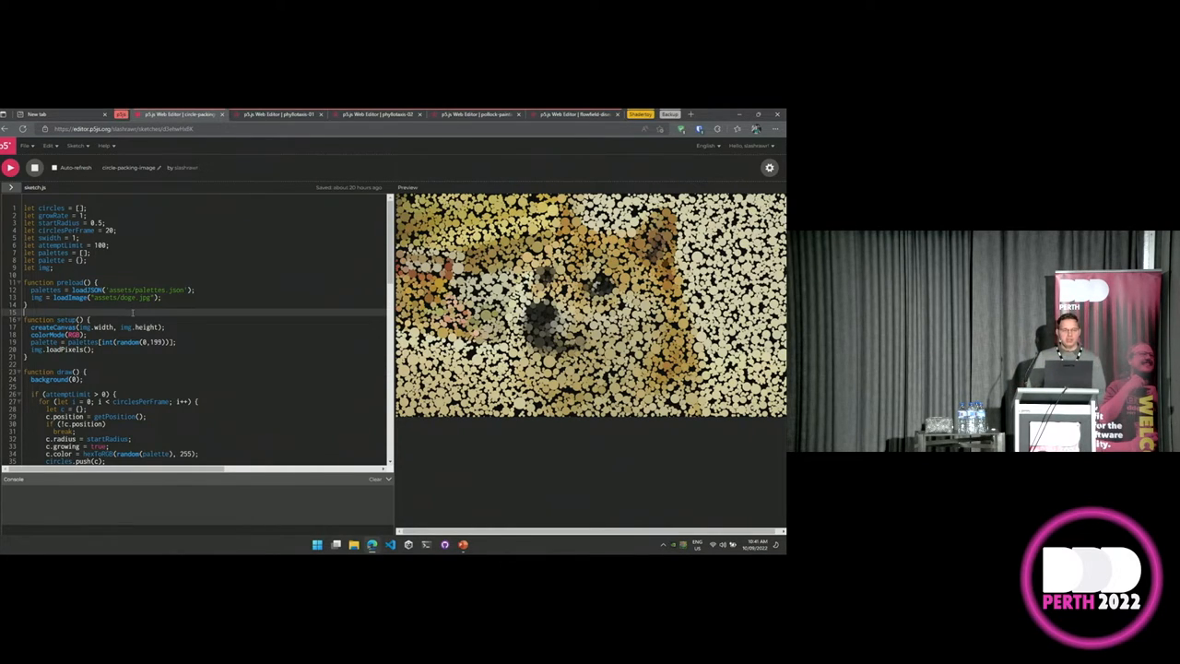
scroll("down", 3)
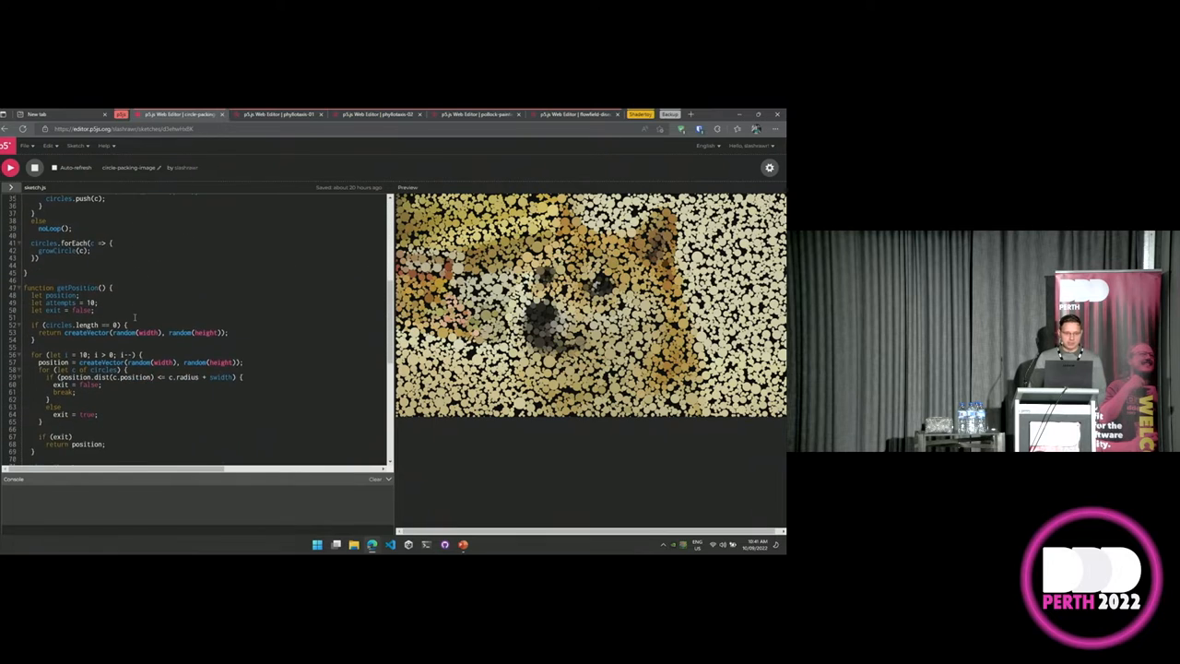
scroll("down", 3)
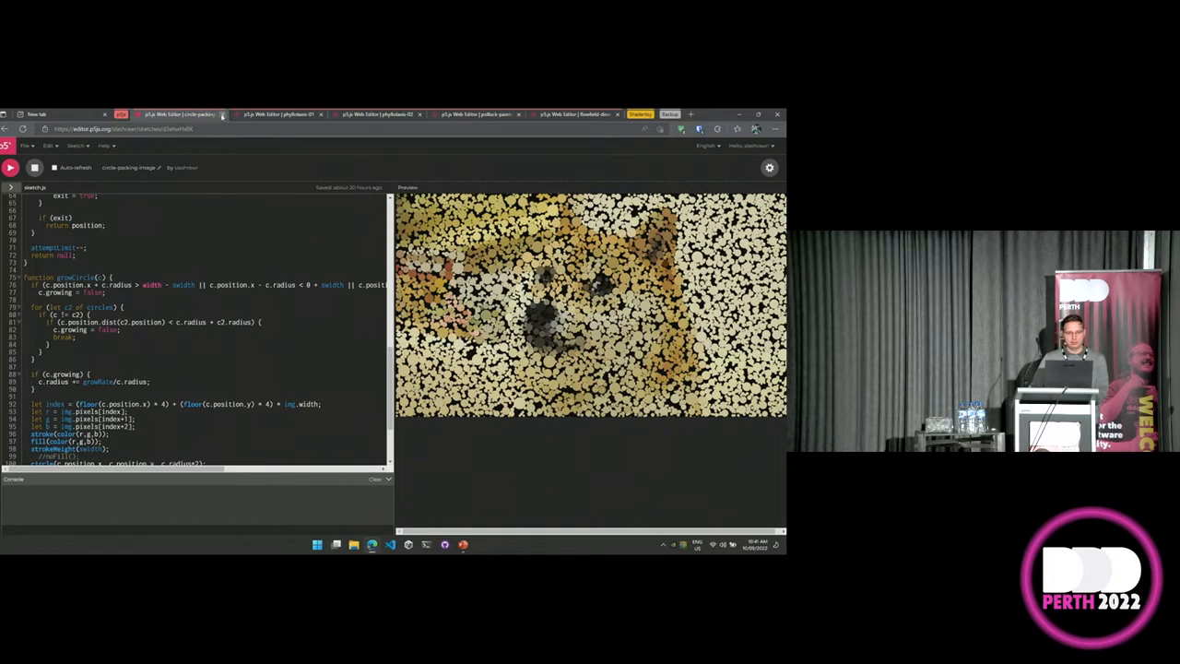
Show the rainbow dotted-ring sketch, then leave its page discarding unsaved changes.
left_click(181, 115)
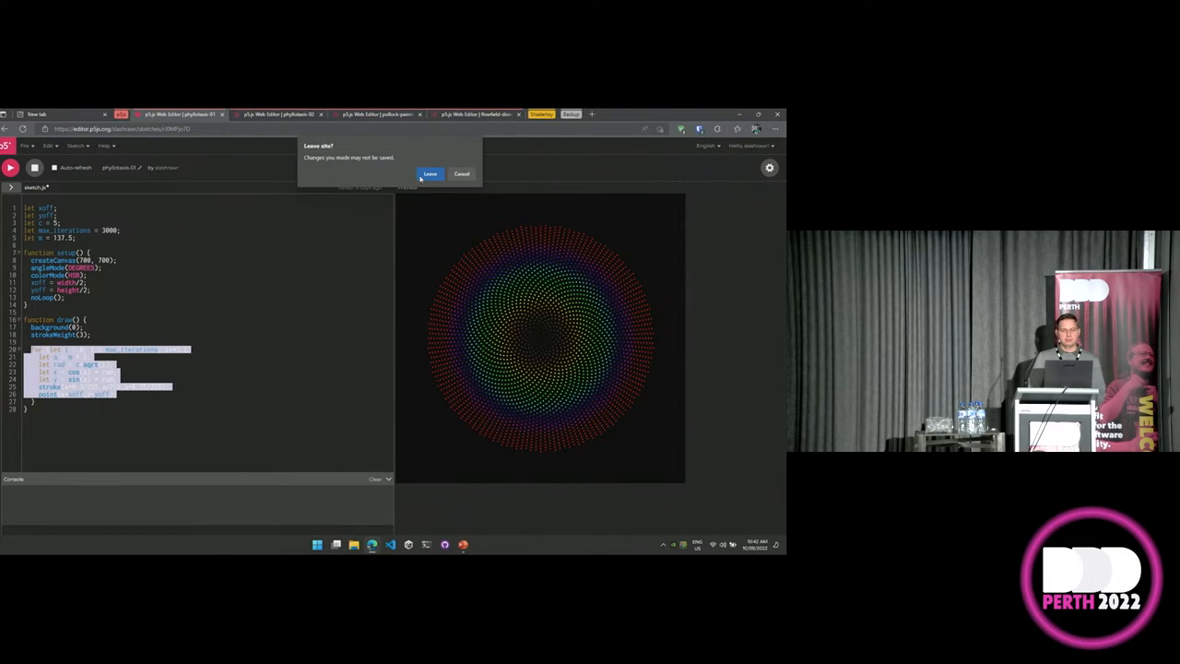
left_click(429, 174)
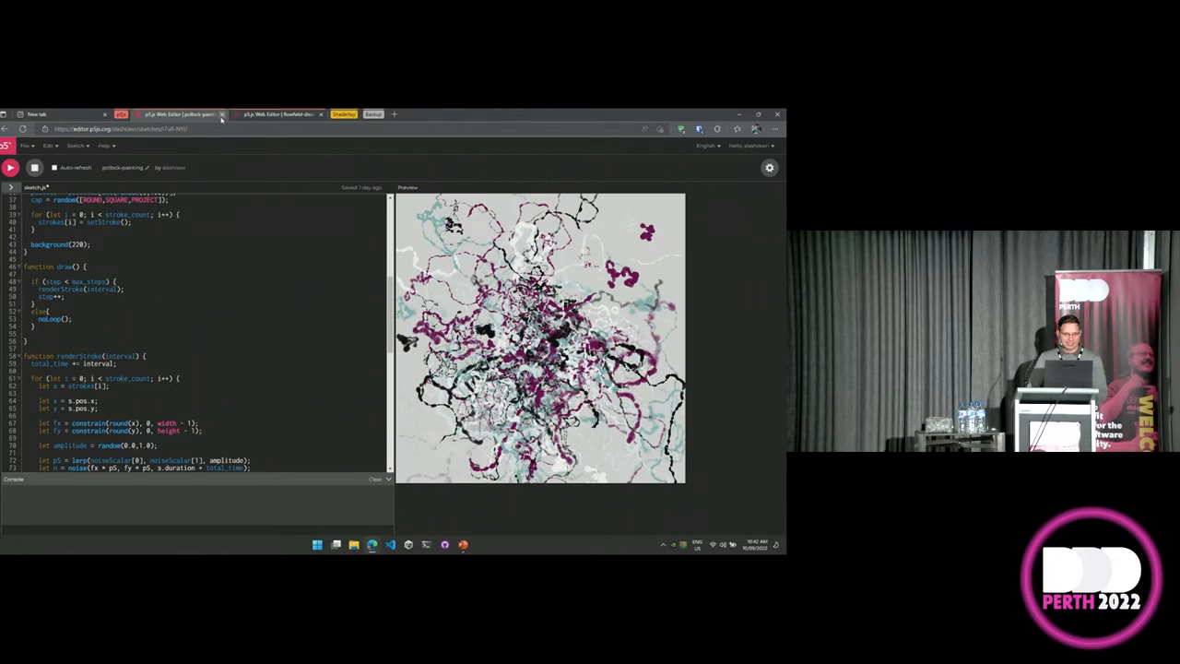
mouse_move(269, 298)
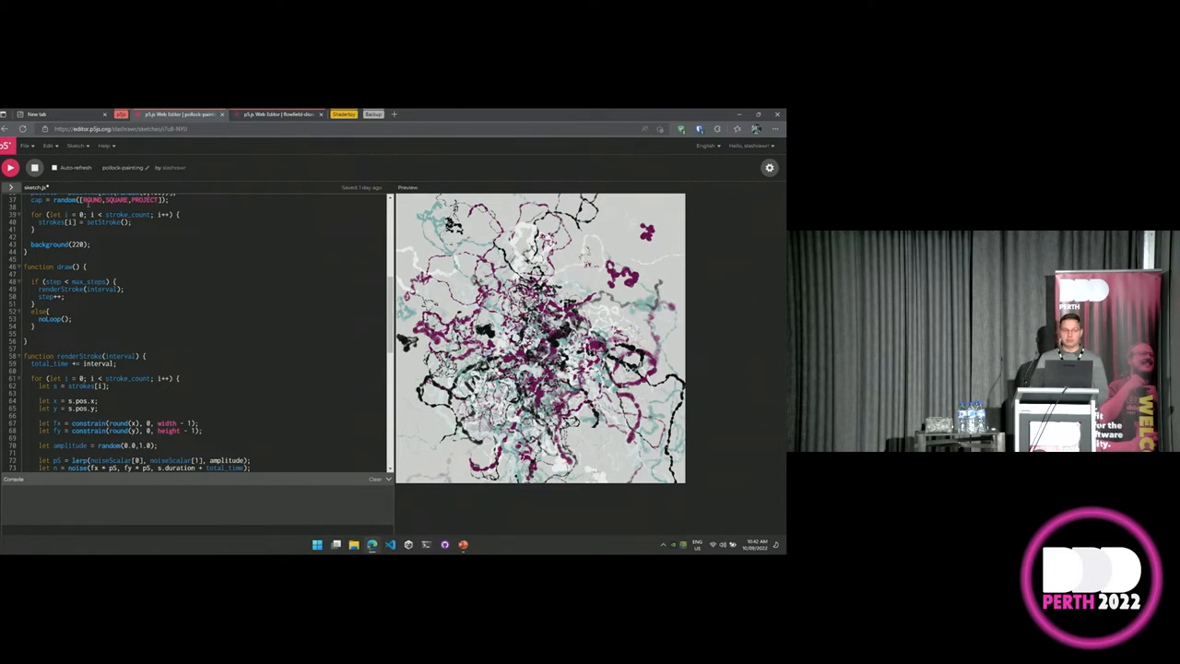
Stop and rerun the tangled-lines sketch twice for a new teal and dark palette, then scan its code.
left_click(35, 166)
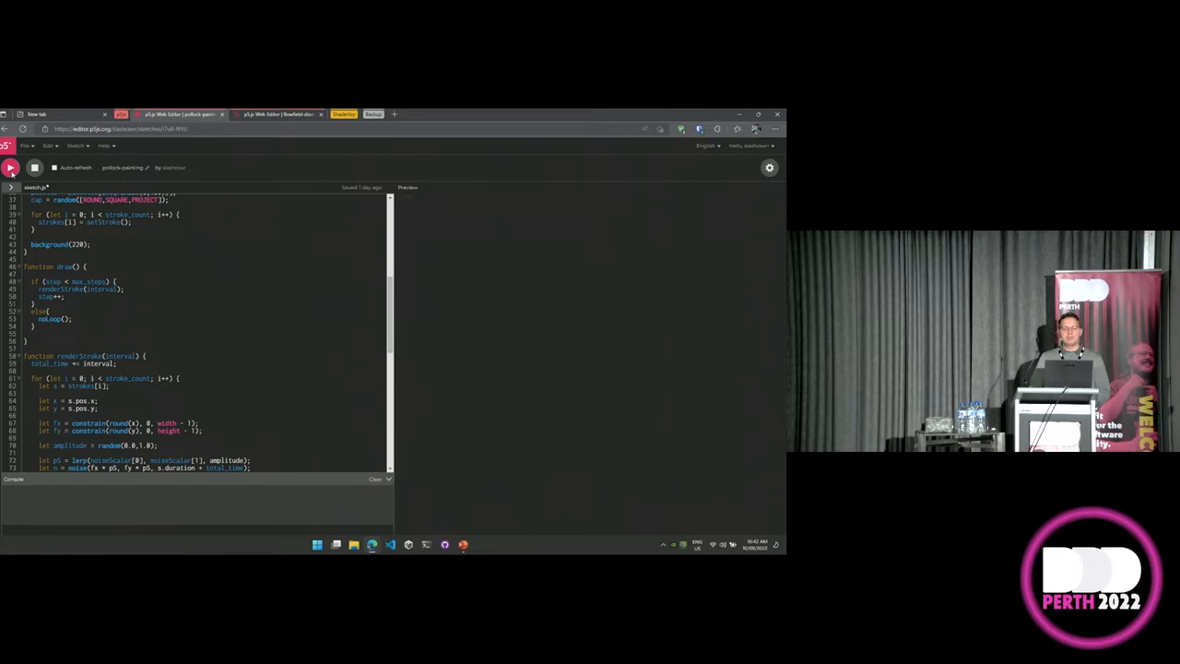
left_click(11, 166)
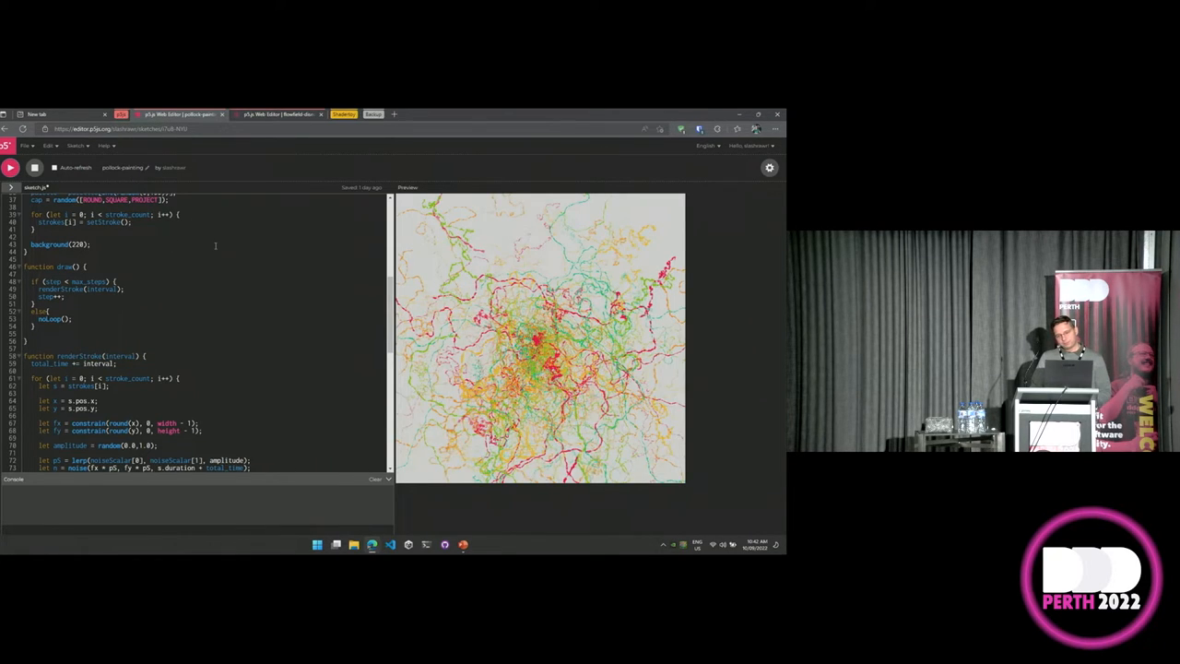
left_click(11, 166)
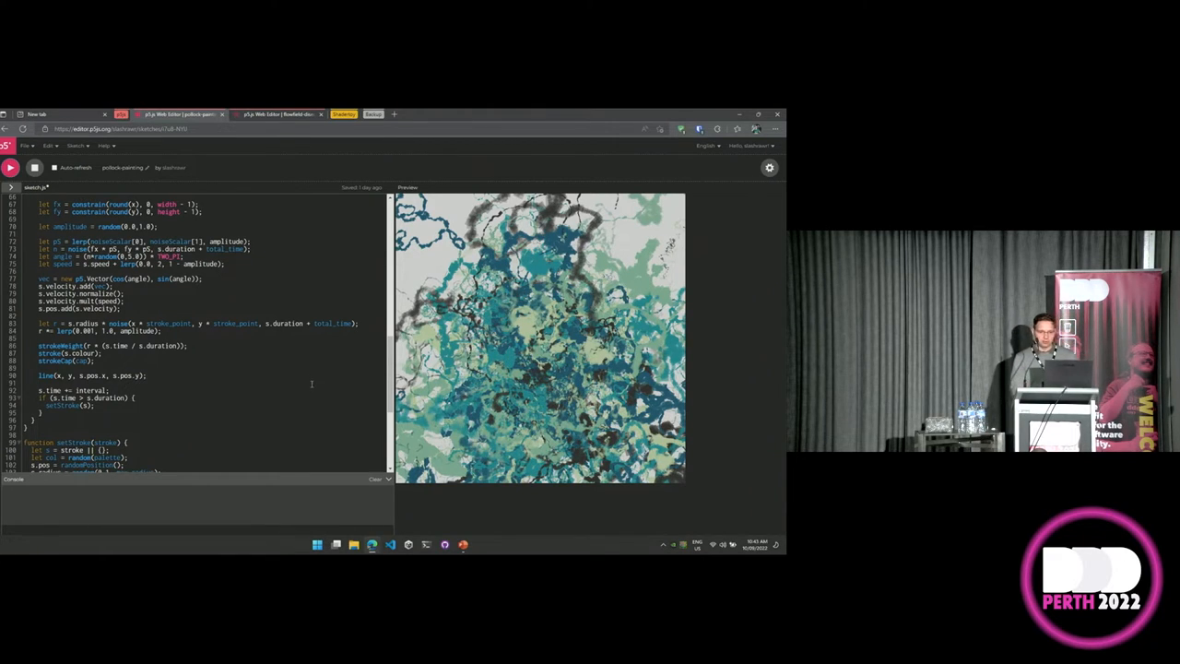
scroll("down", 3)
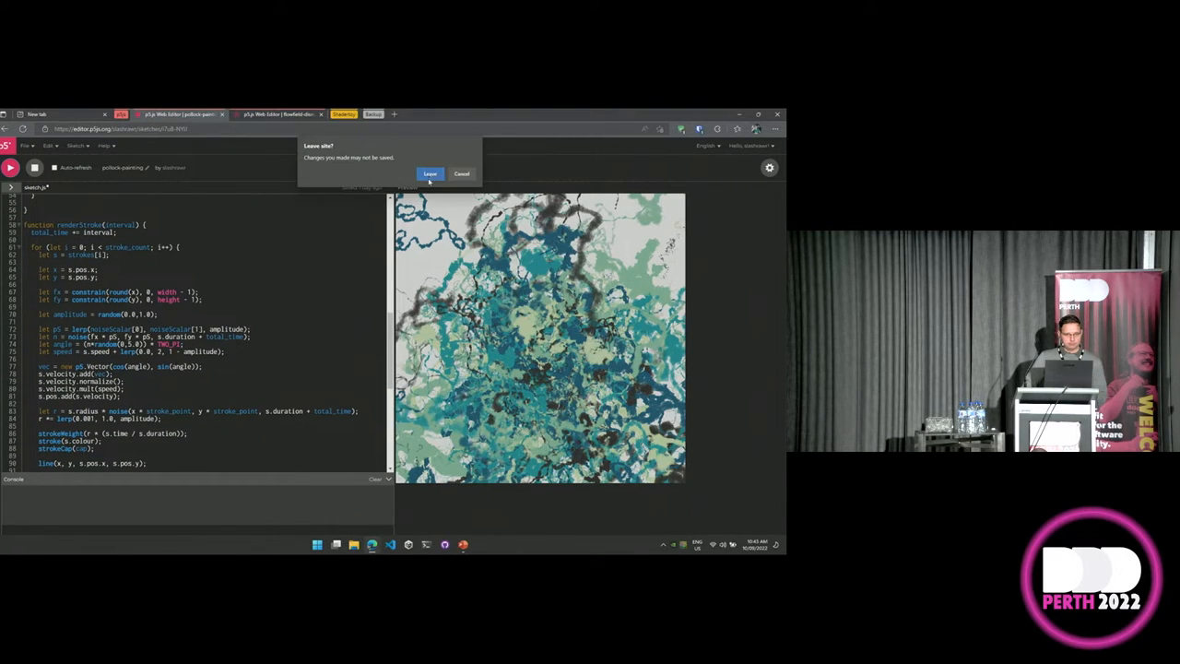
Confirm leaving without saving and bring up the flow field sketch with its cell grid overlay.
left_click(430, 174)
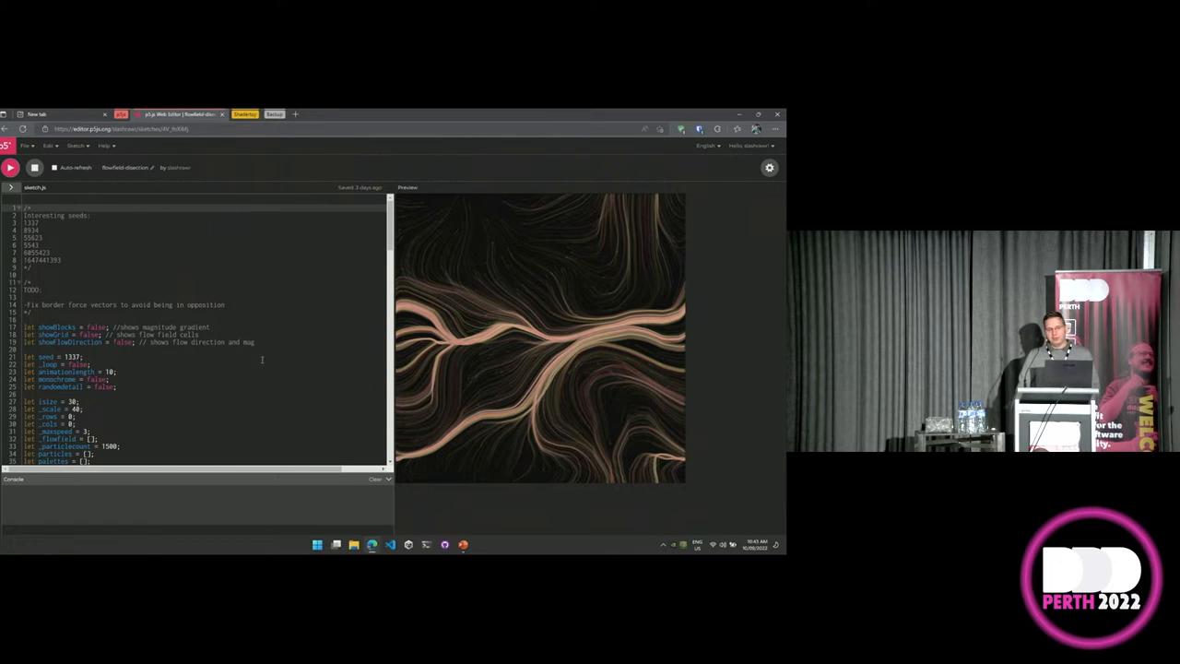
scroll("down", 3)
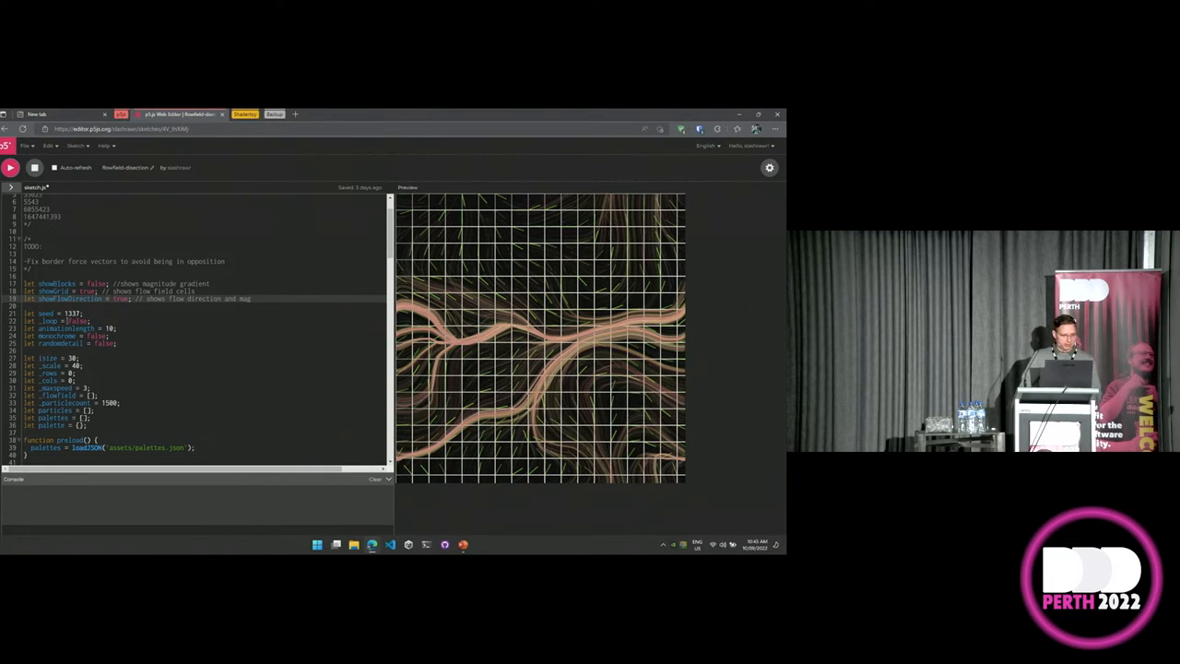
Rerun the flow field sketch three times for different flowing-line patterns over the cell grid.
scroll("down", 3)
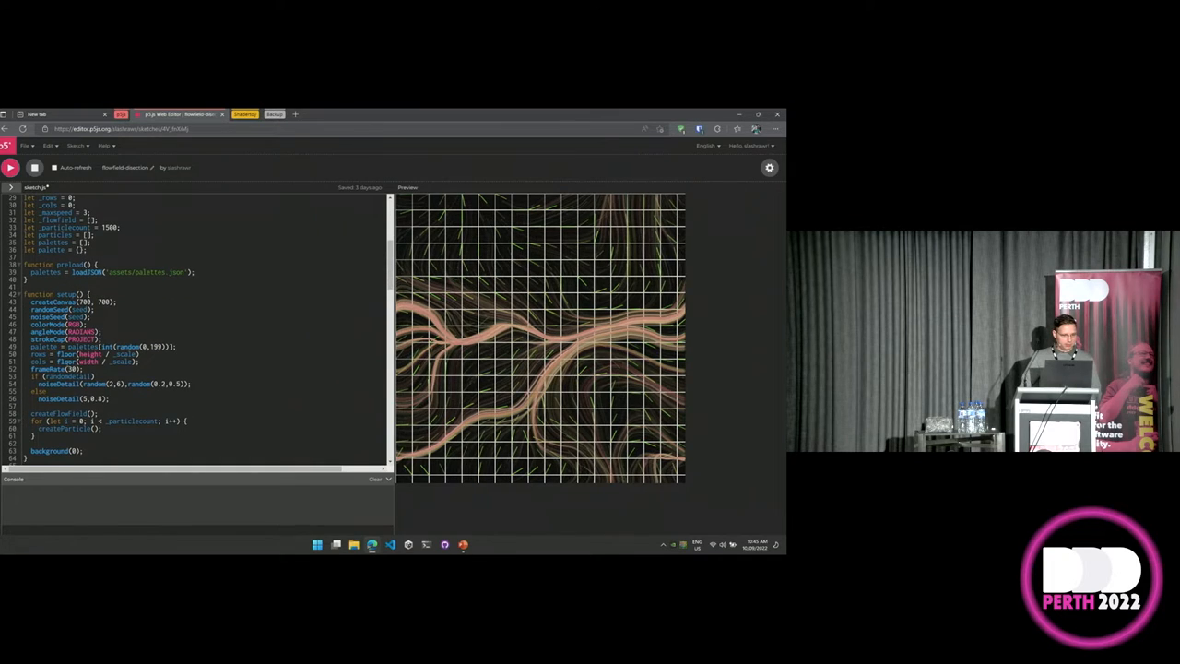
scroll("down", 3)
type("//")
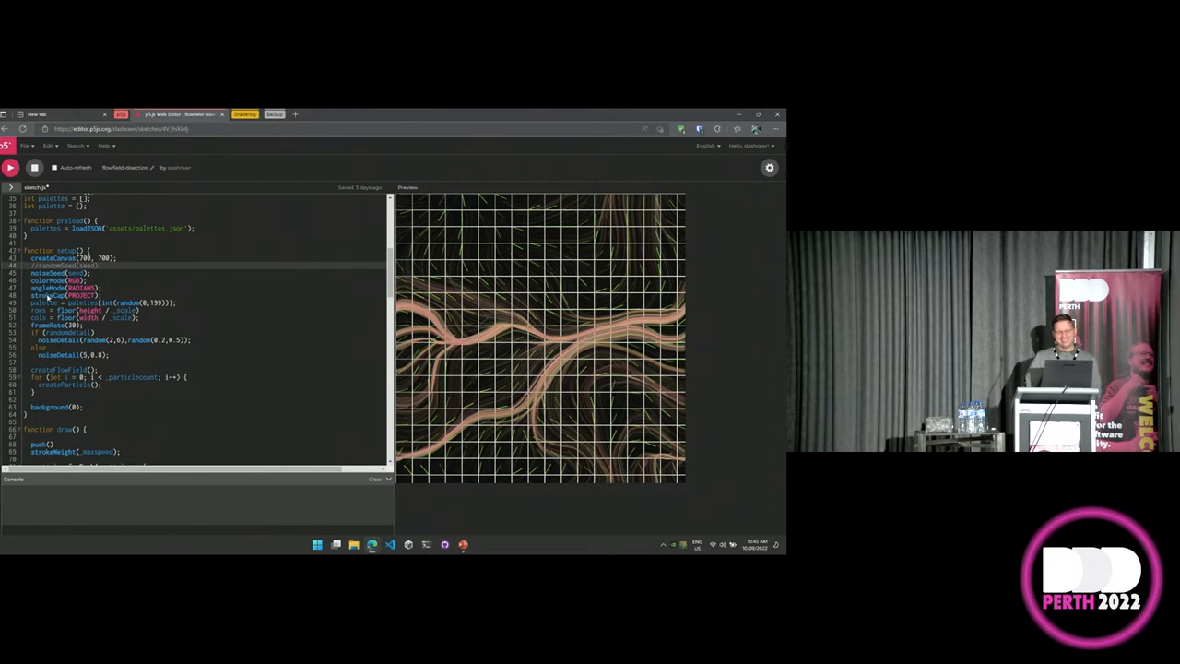
left_click(11, 166)
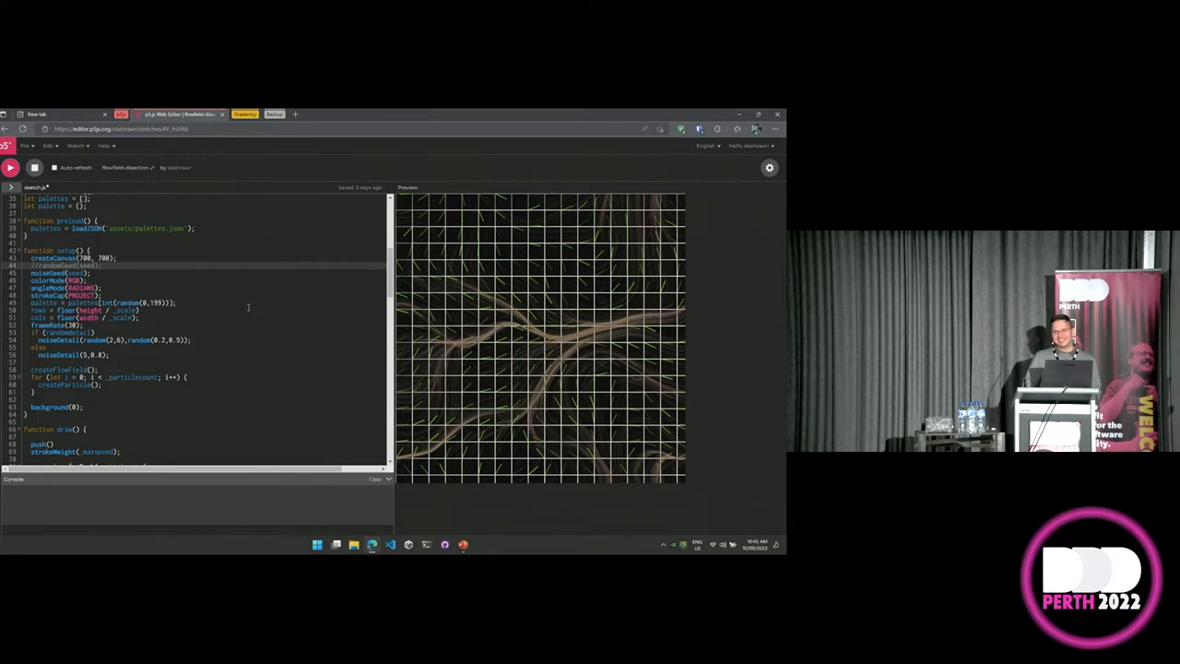
left_click(11, 166)
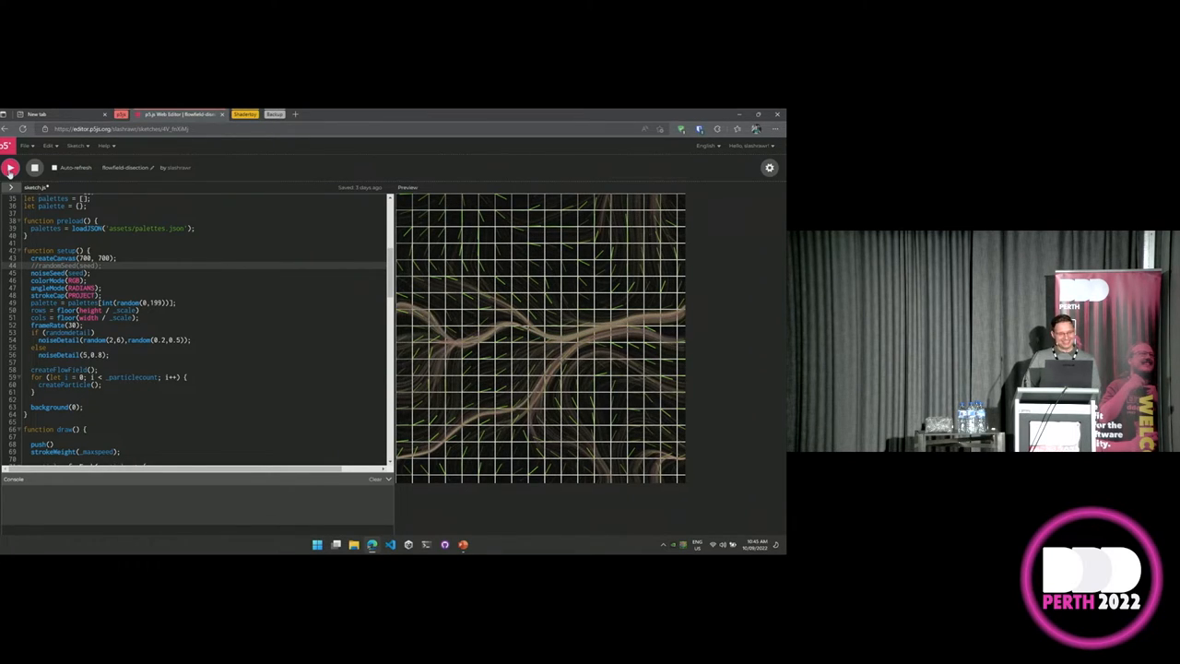
left_click(11, 166)
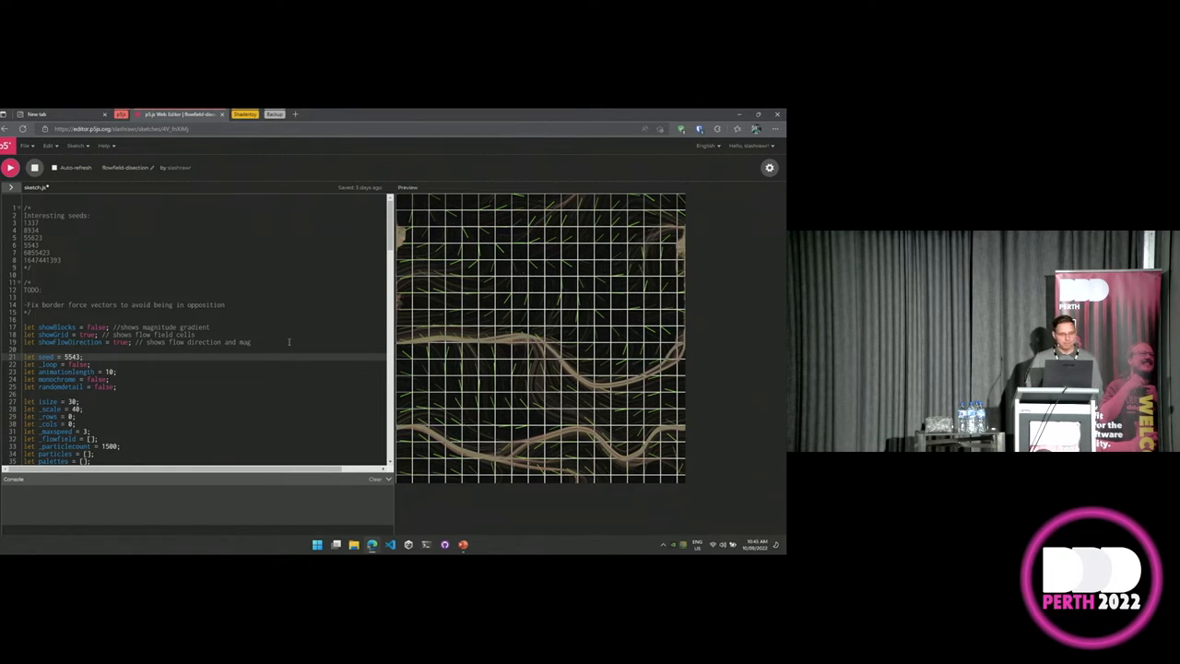
Scroll through the flow field variable declarations before leaving the sketch for the slides.
scroll("down", 3)
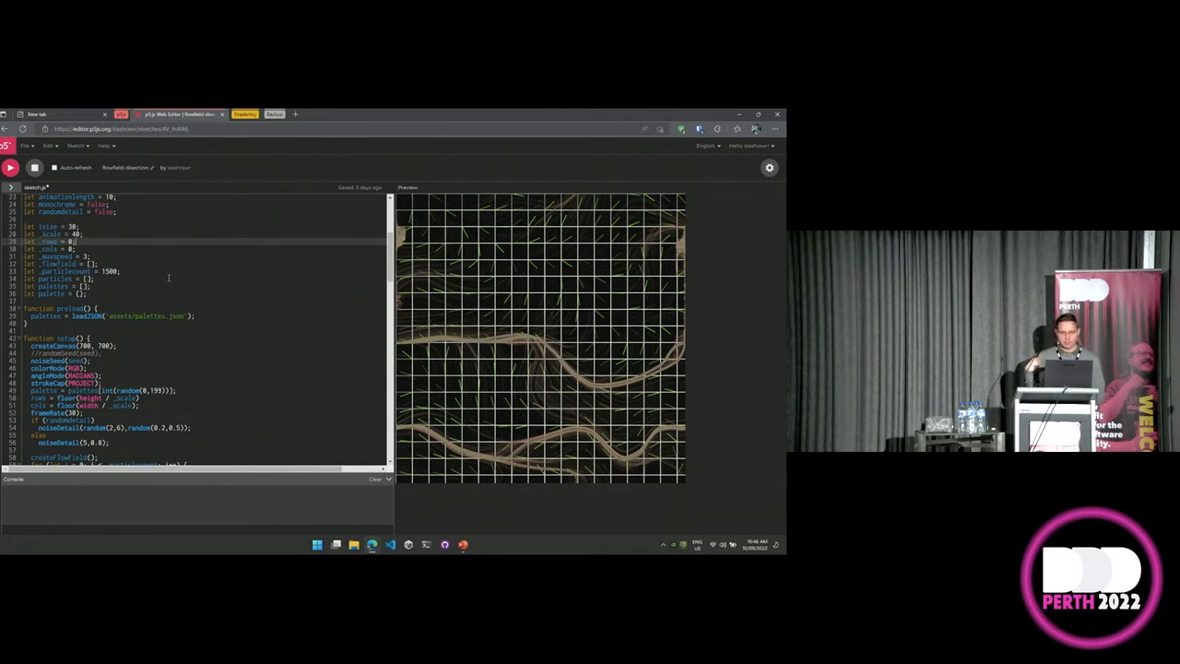
scroll("down", 3)
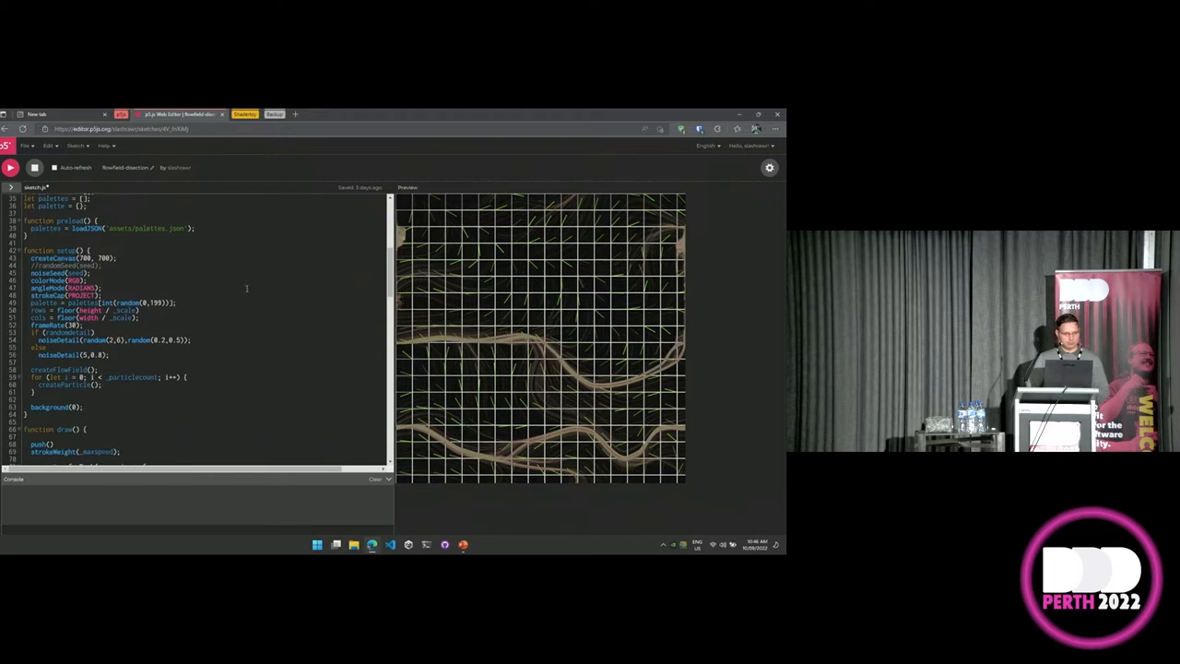
scroll("down", 3)
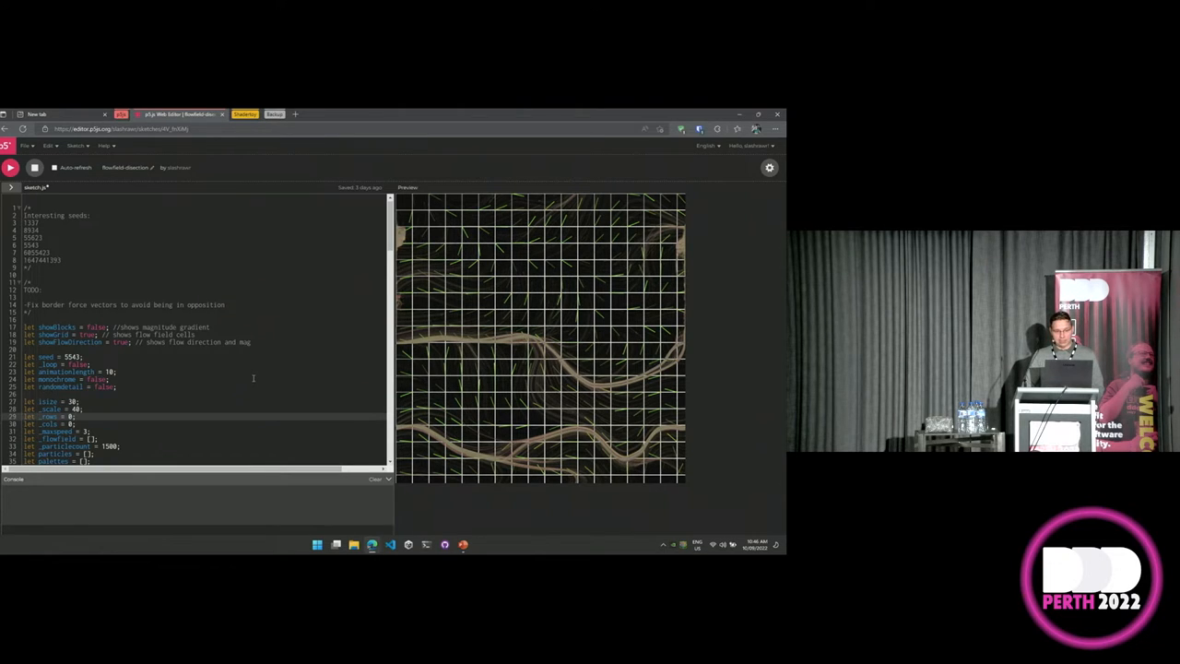
scroll("down", 3)
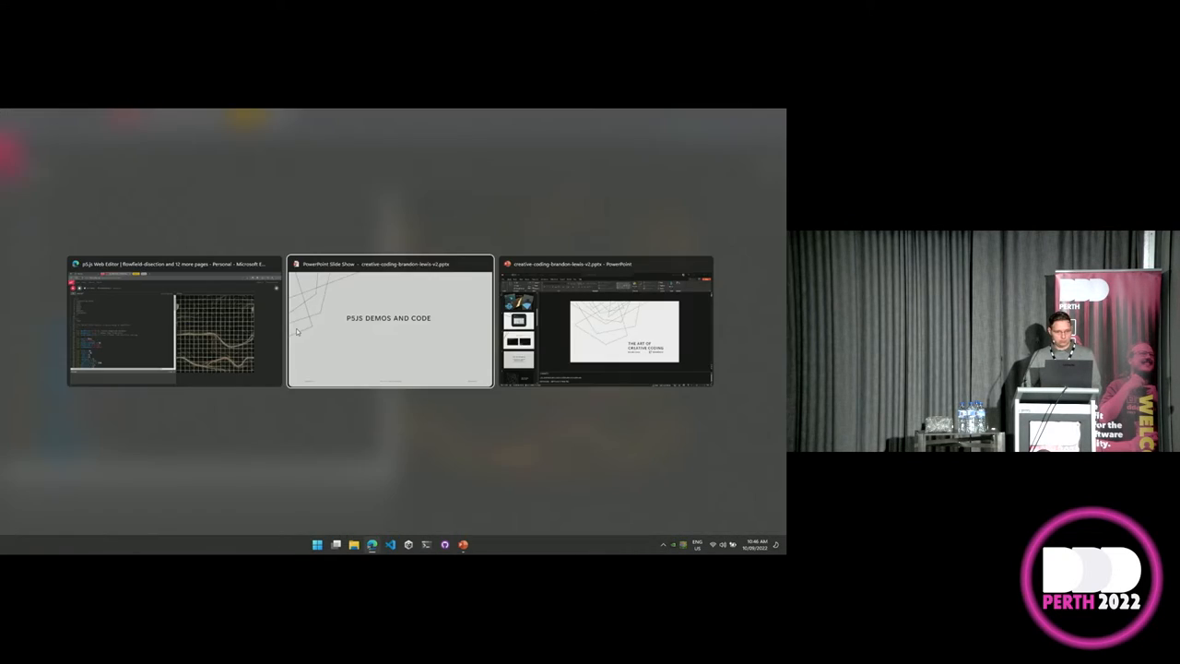
Return to the PowerPoint slideshow on the P5JS DEMOS AND CODE slide.
left_click(391, 321)
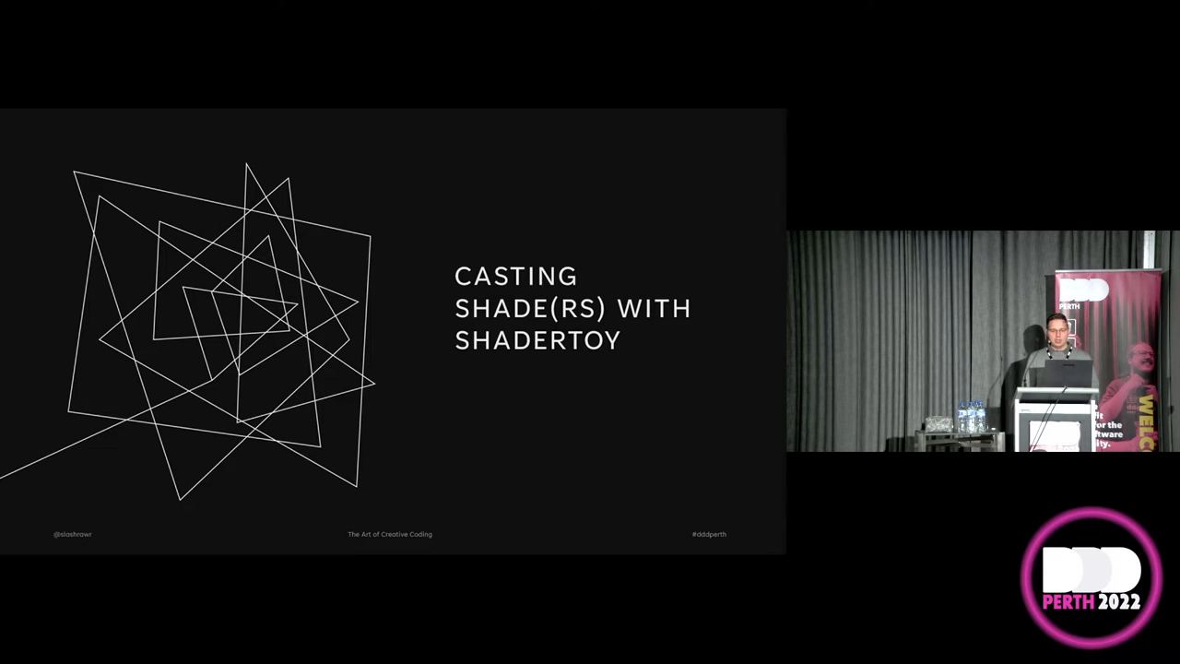
Advance to the Created with Shadertoy slide, then leave the slides for the live 3D lighting sketch.
key("Right")
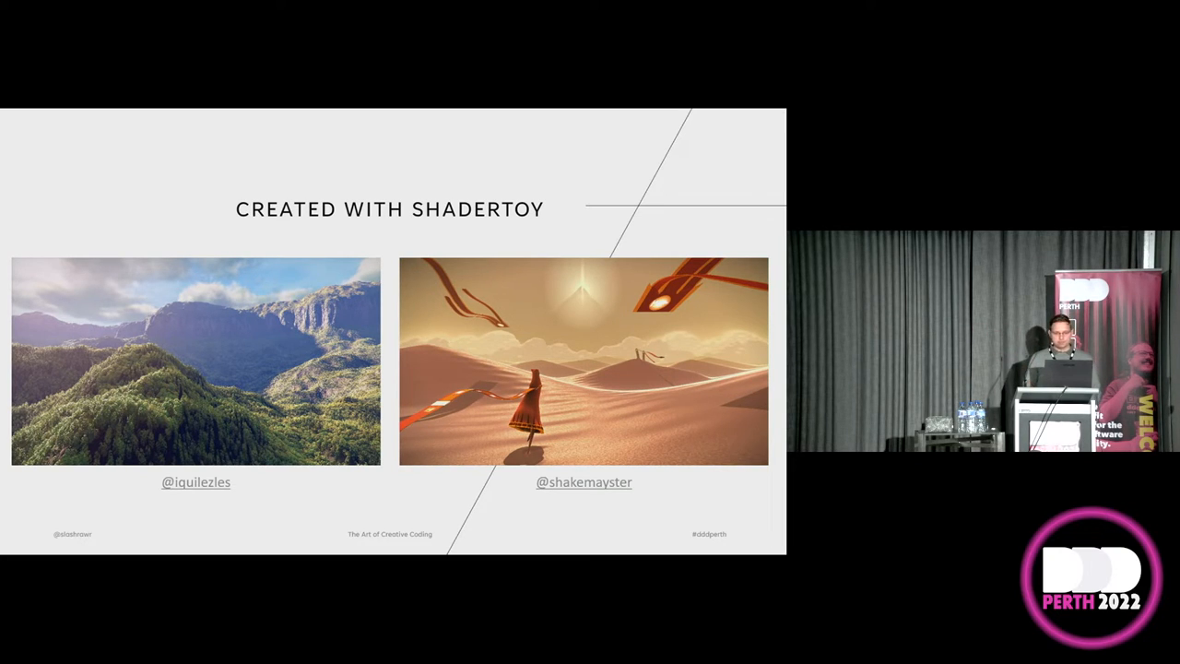
key("Right")
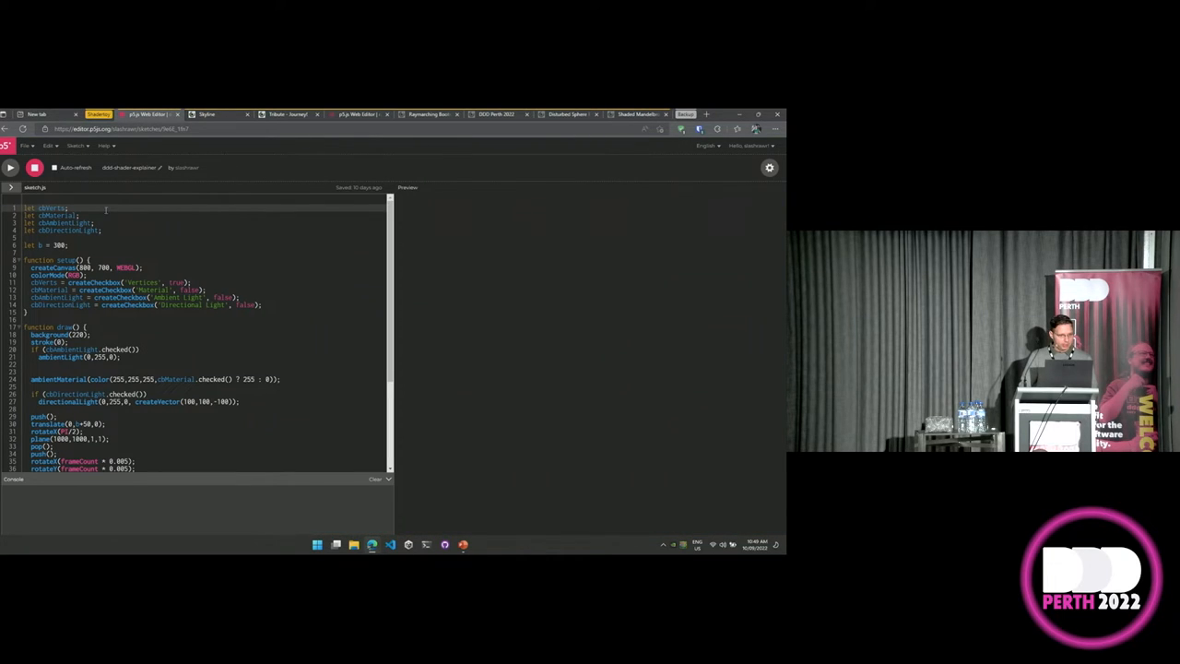
Run the 3D lighting sketch, render the shape with a solid material, then switch to the ray marching sketch.
left_click(11, 165)
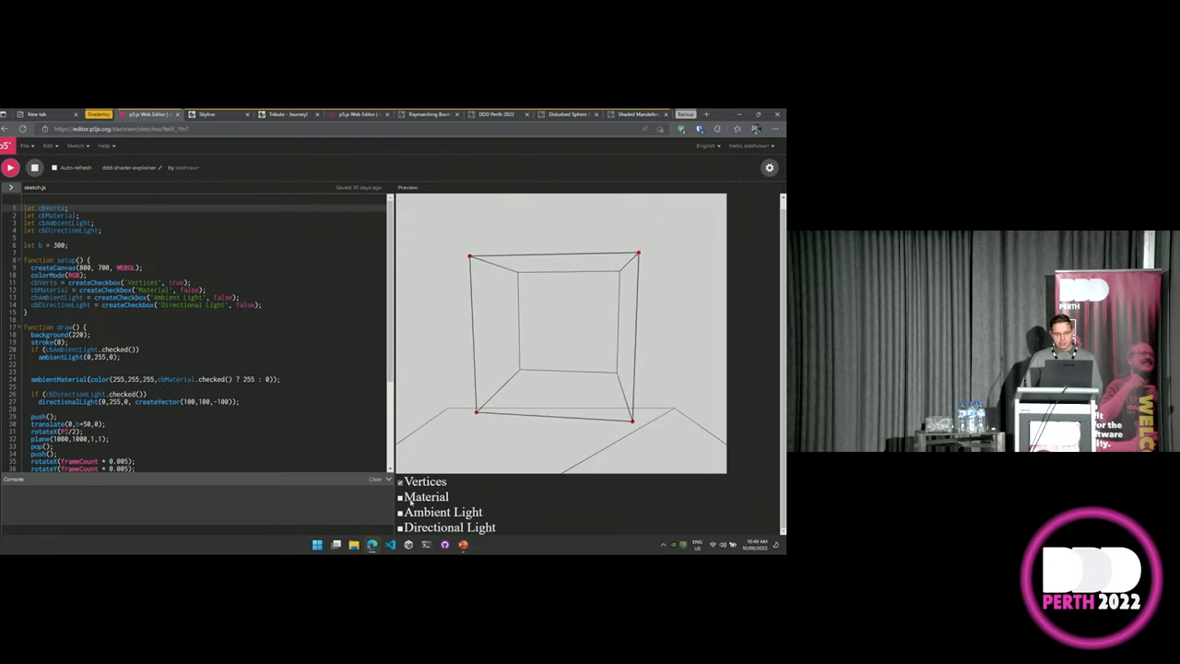
left_click(400, 498)
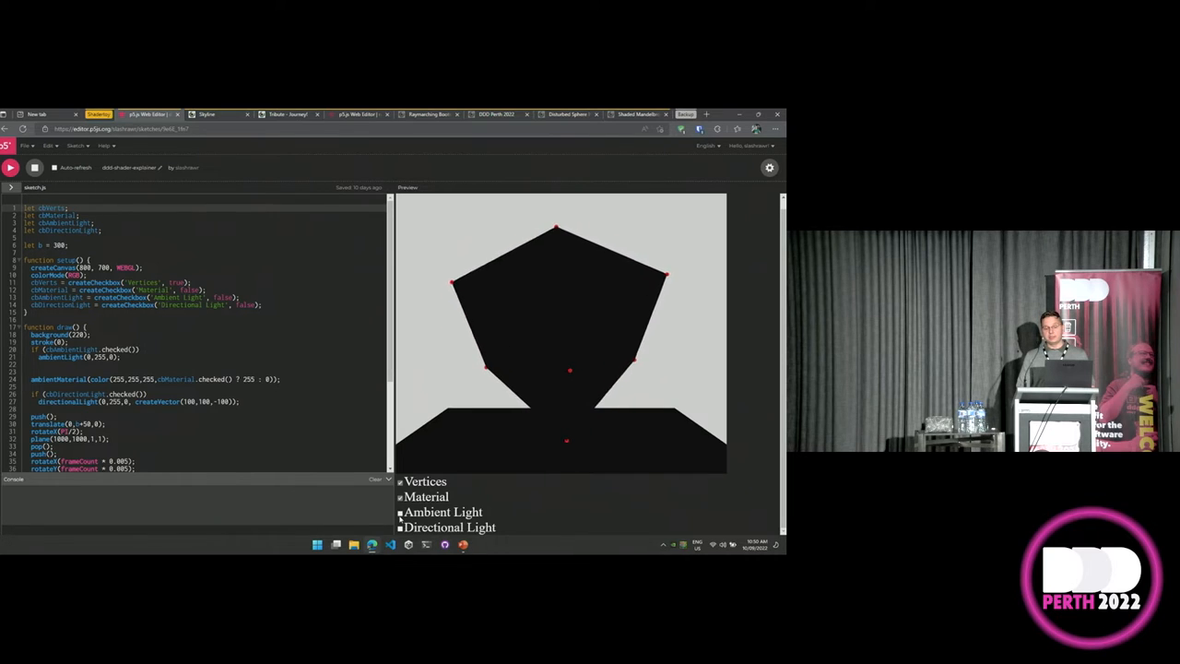
left_click(402, 496)
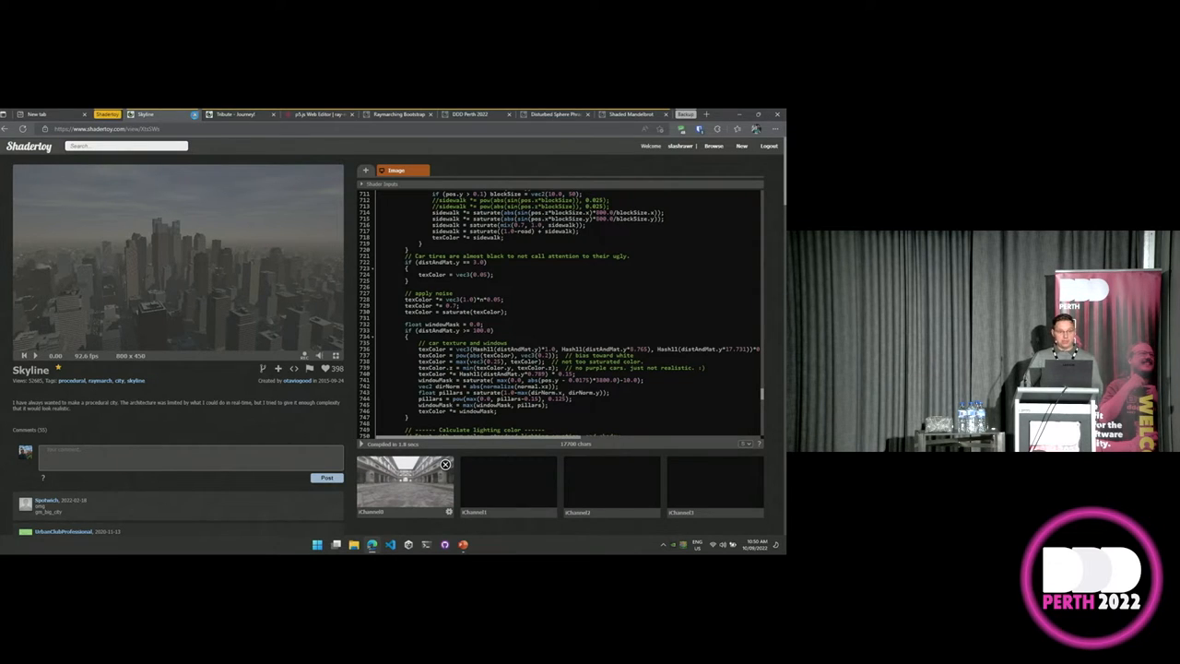
left_click(147, 114)
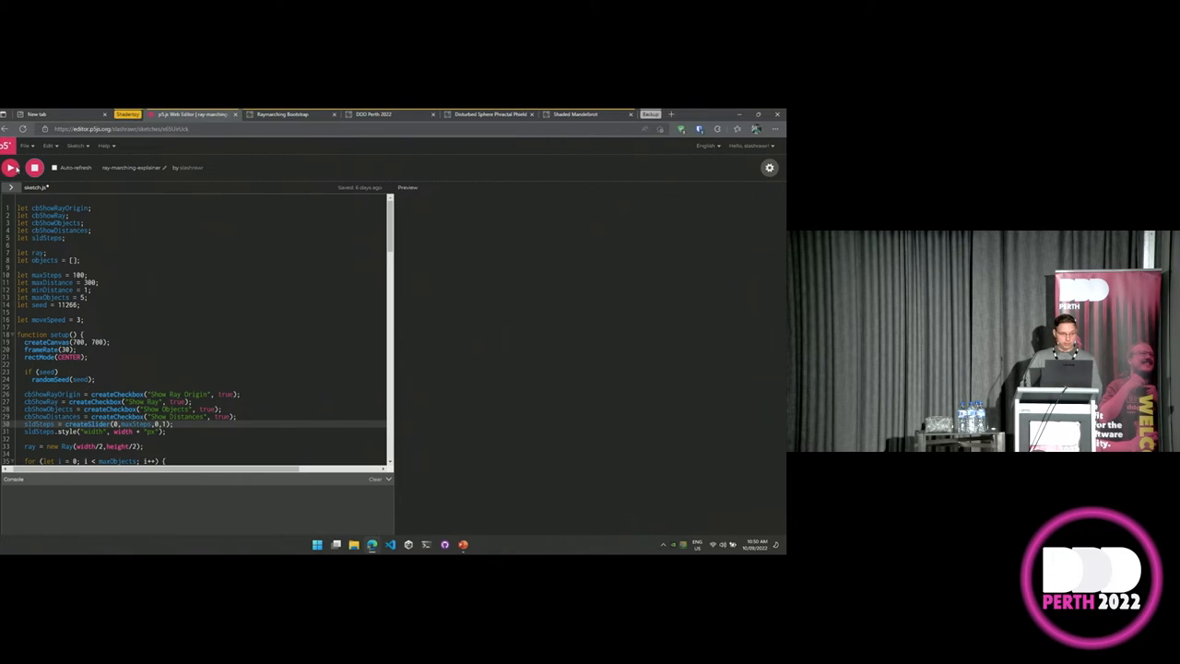
Run the ray marching sketch and enable Show Objects to display the numbered shapes.
left_click(11, 166)
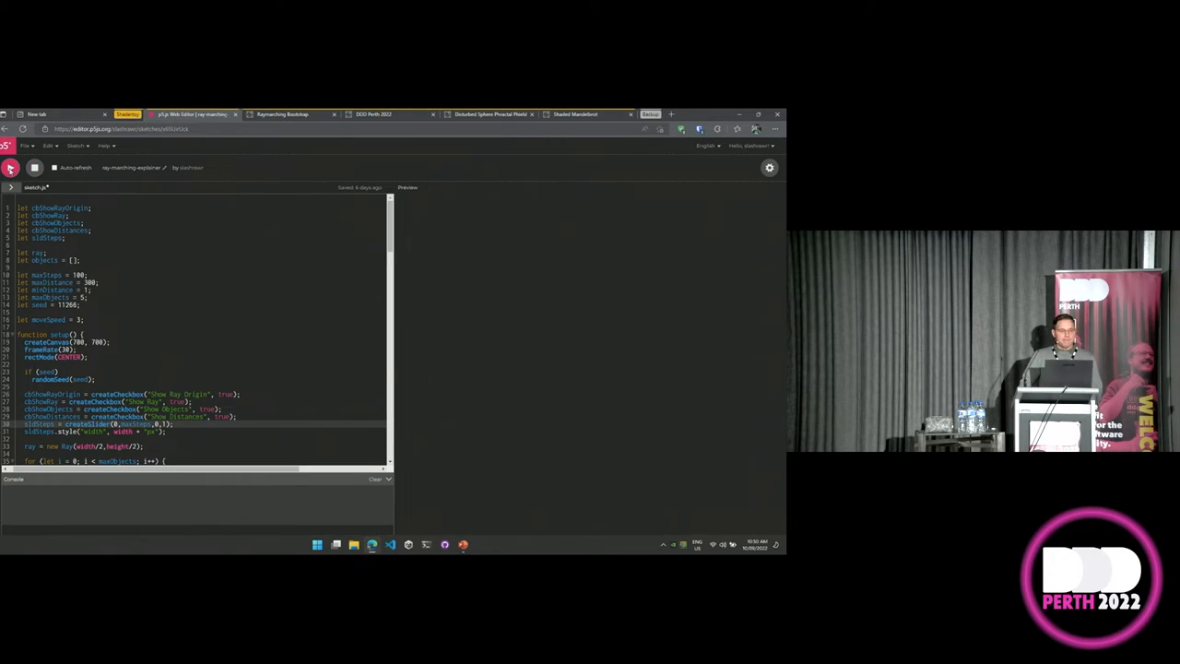
left_click(11, 166)
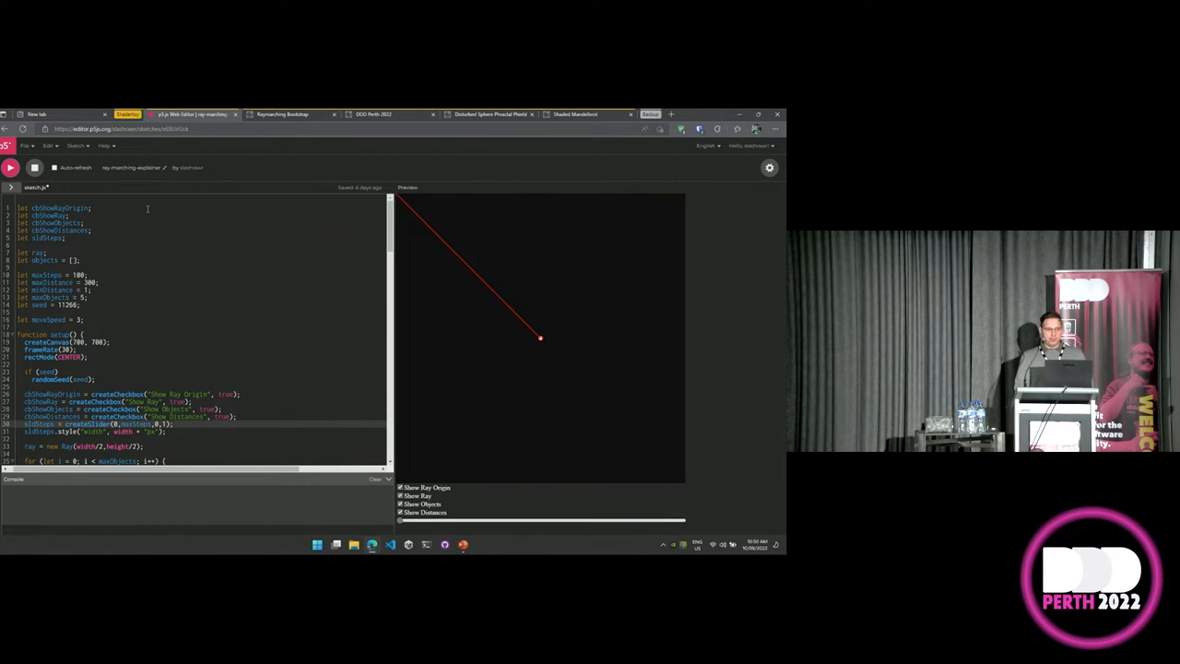
mouse_move(195, 298)
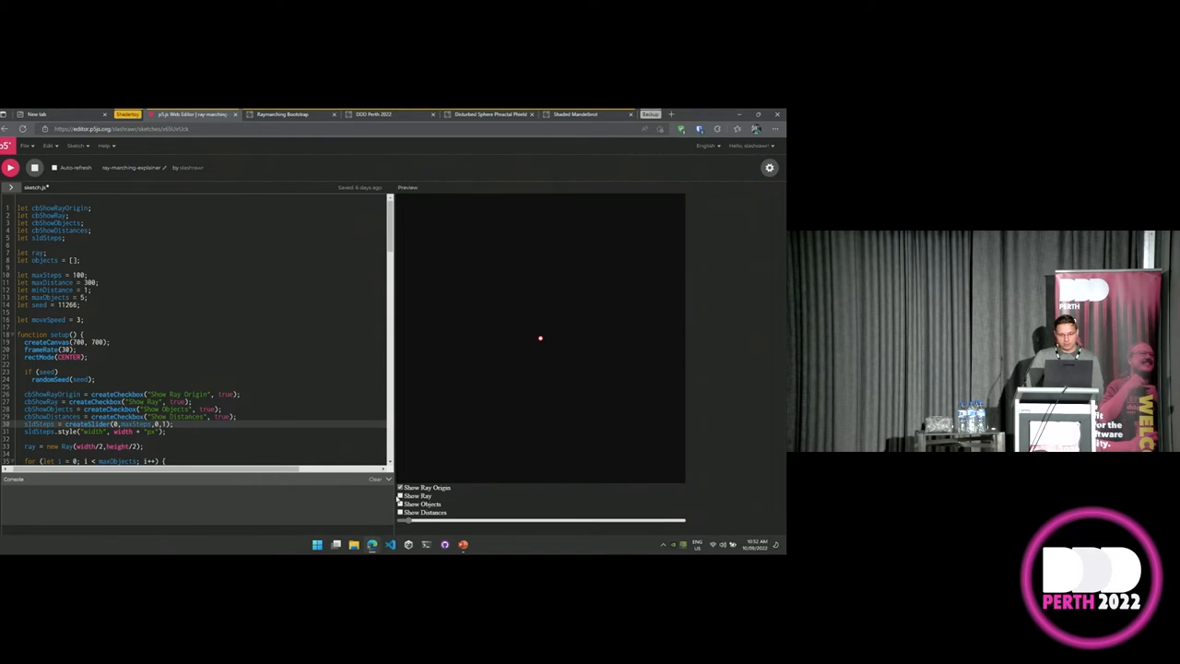
left_click(400, 496)
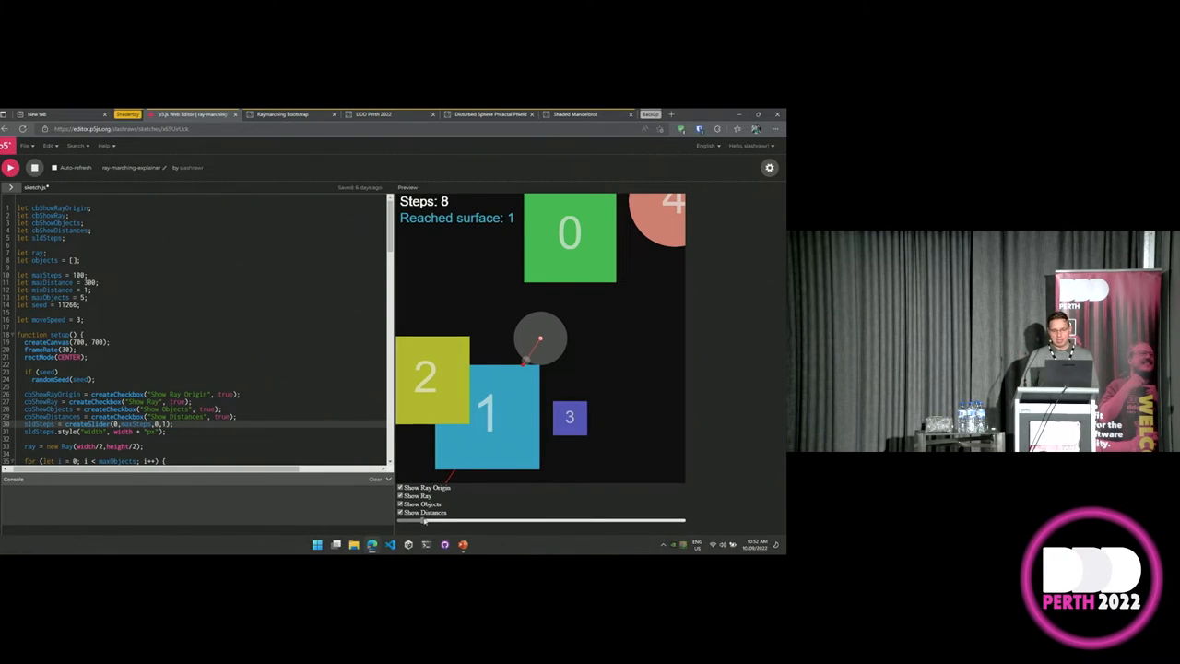
Advance the steps slider to 11 distance circles, then switch to the Raymarching Bootstrap shader.
left_click_drag(424, 520, 452, 520)
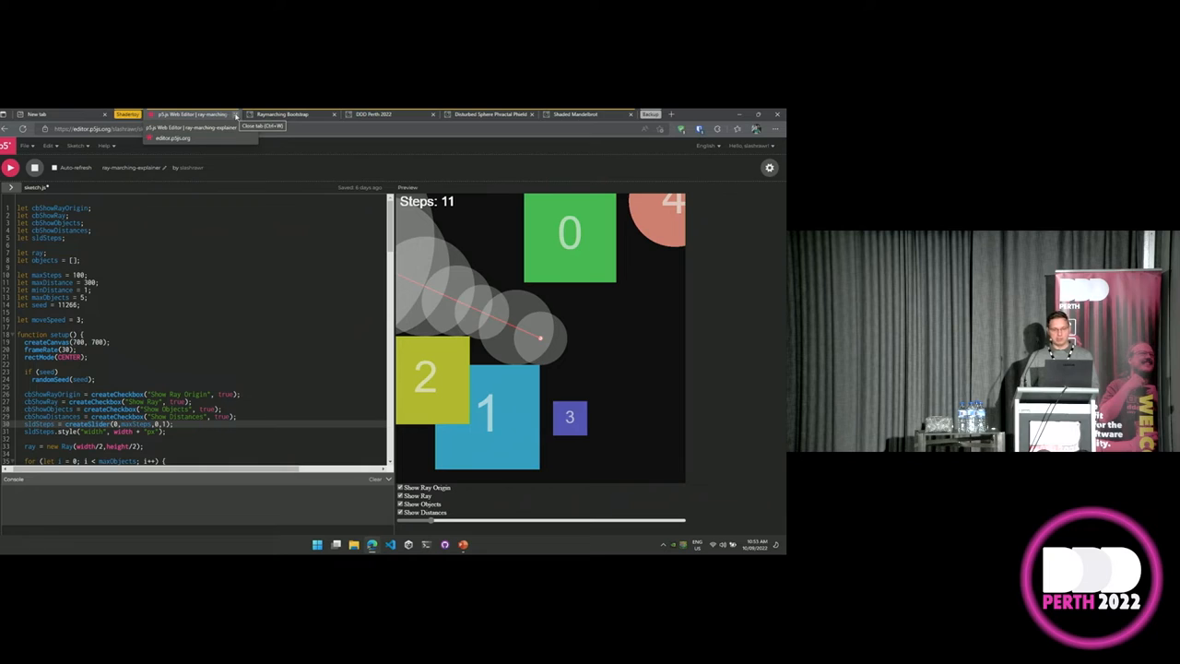
left_click(180, 115)
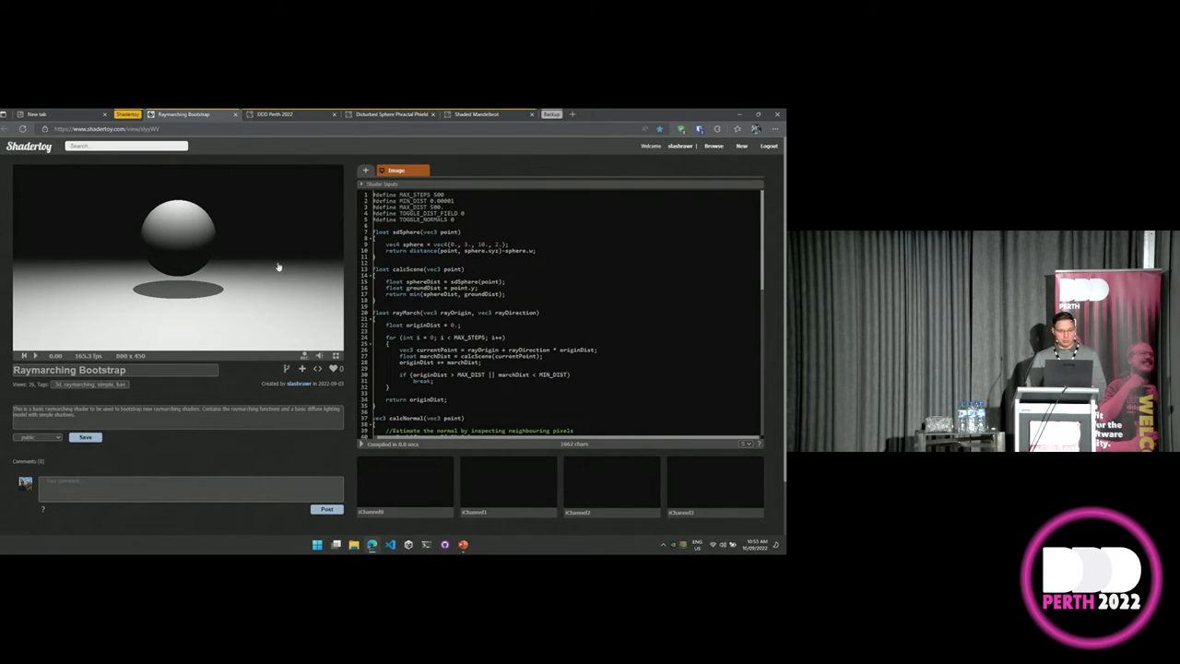
Review the Raymarching Bootstrap code, highlighting the sphere distance line 'sphere.xyz)-sphere.w'.
scroll("down", 3)
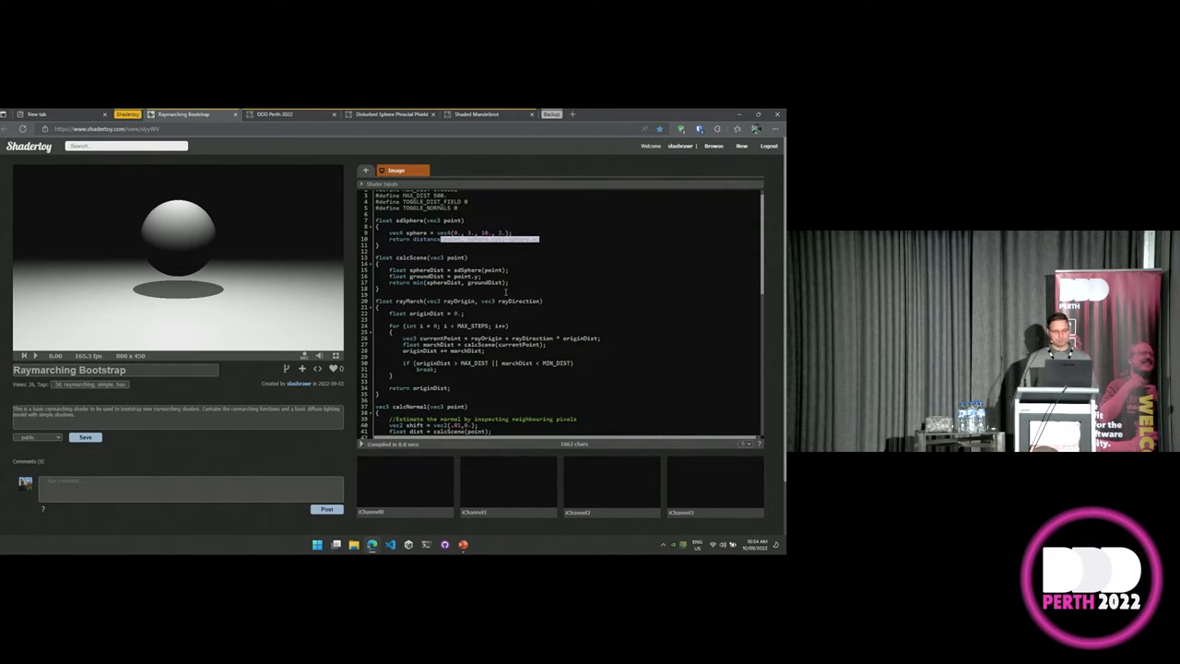
type("sphere.xyz)-sphere.w")
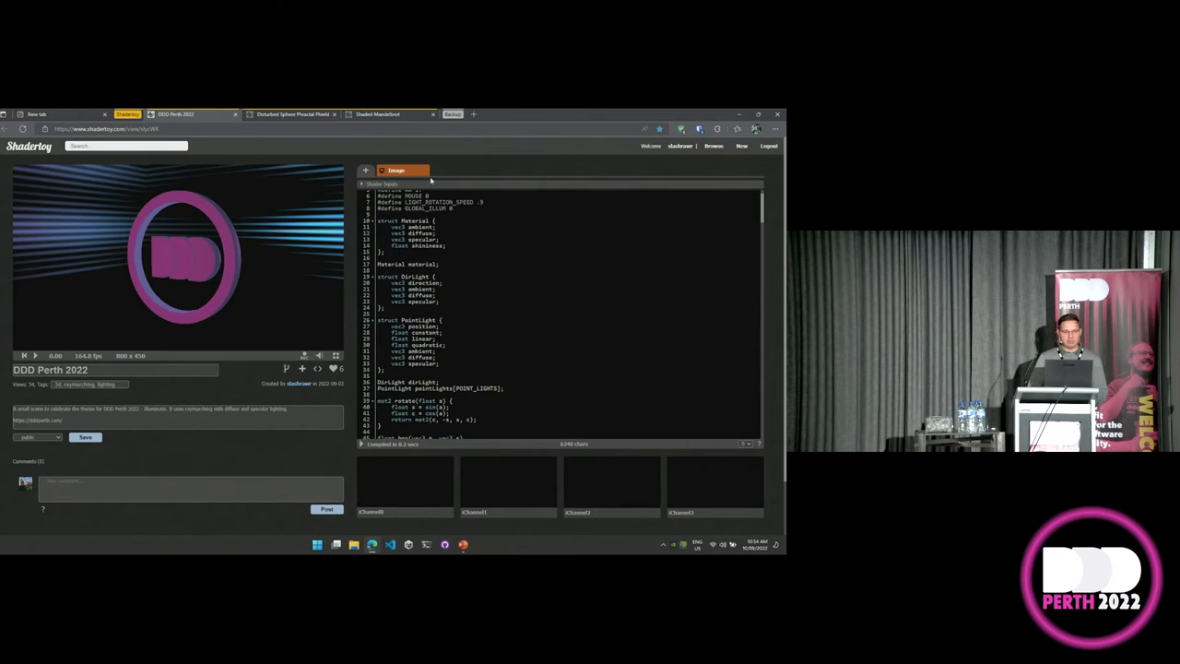
Open the DDD Perth 2022 shader and read down to its floor distance code.
left_click(24, 354)
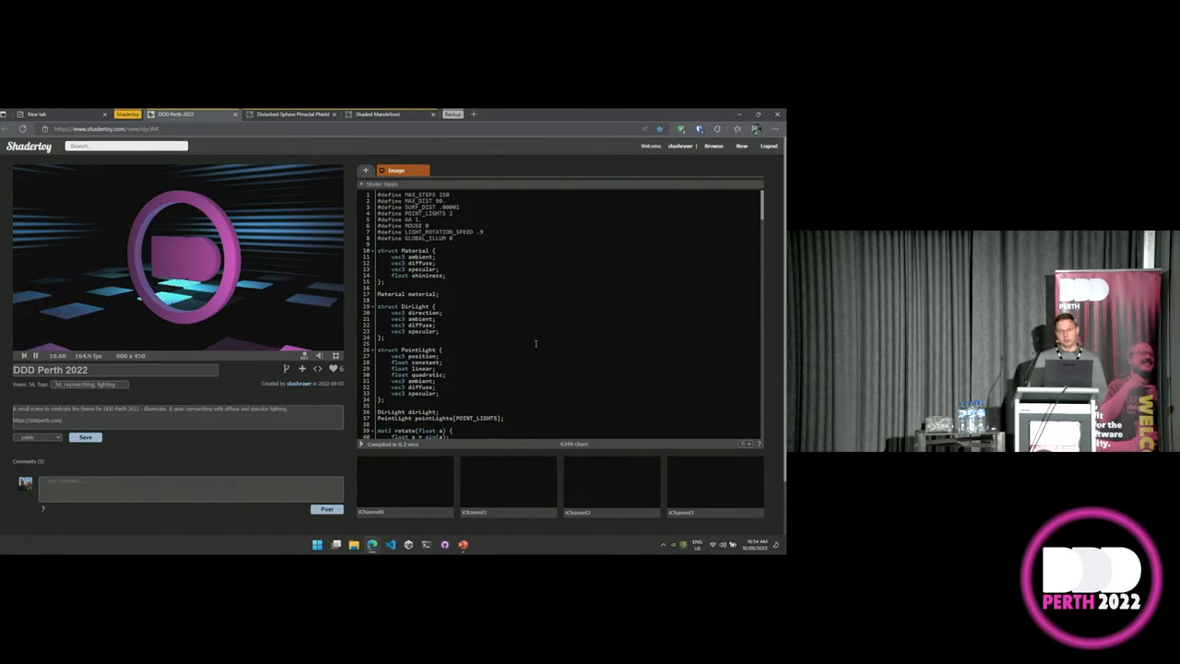
scroll("down", 3)
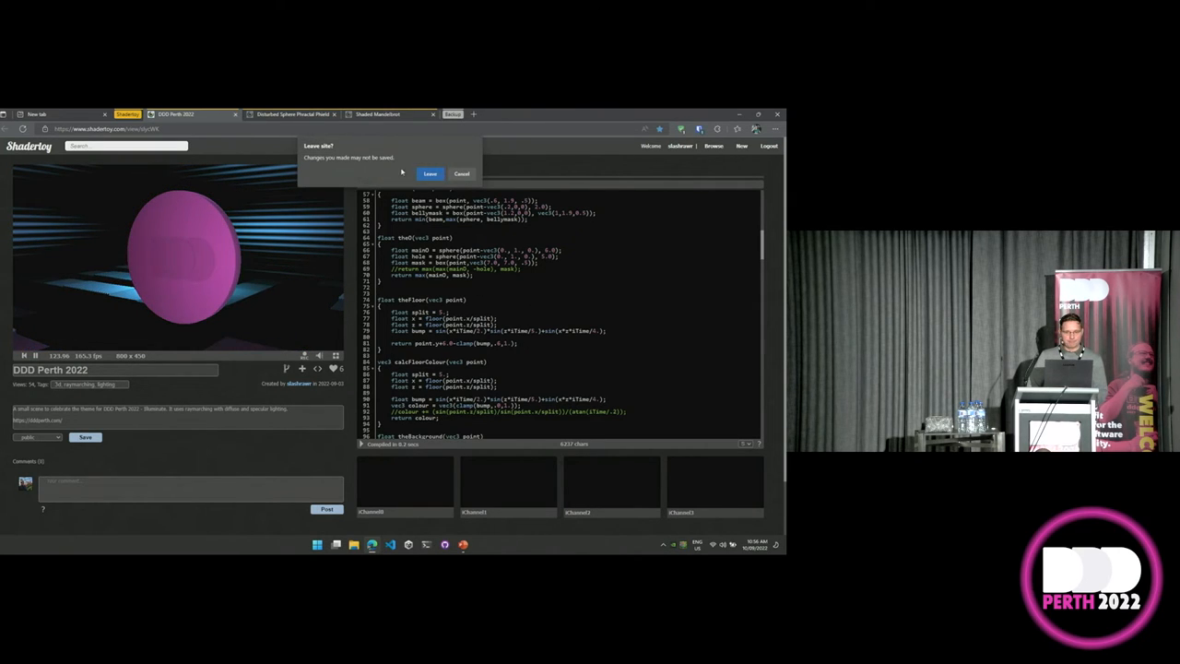
Confirm leaving, then open the Disturbed Sphere Phractal Phield shader rendering a sphere field.
left_click(429, 173)
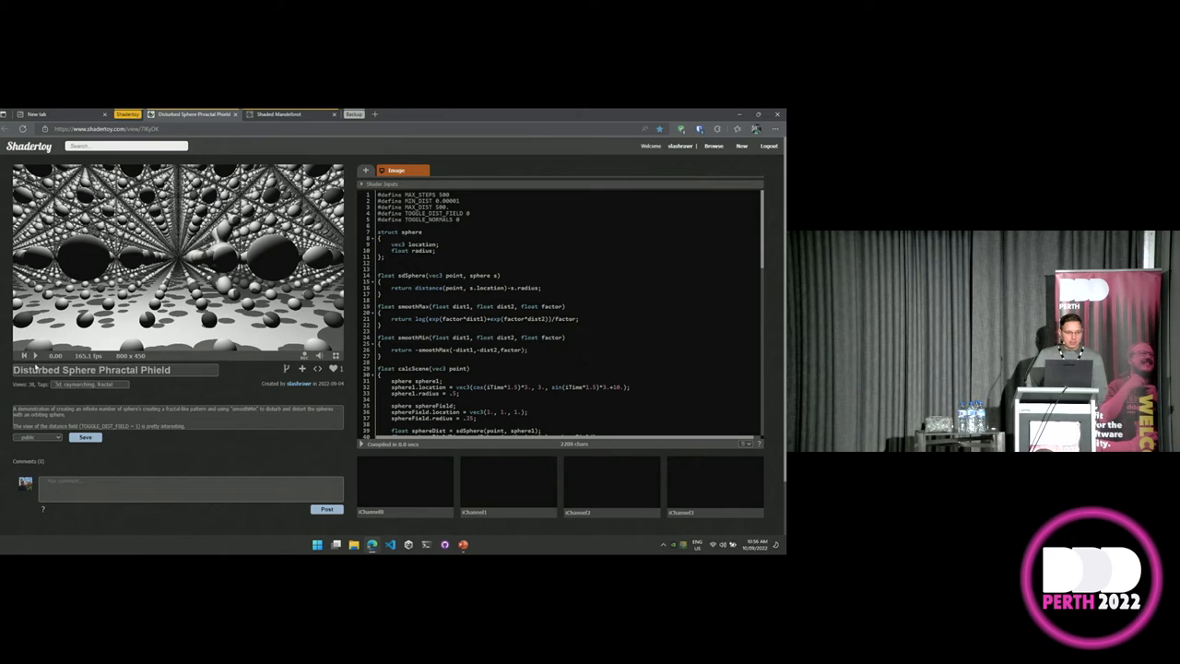
left_click(35, 354)
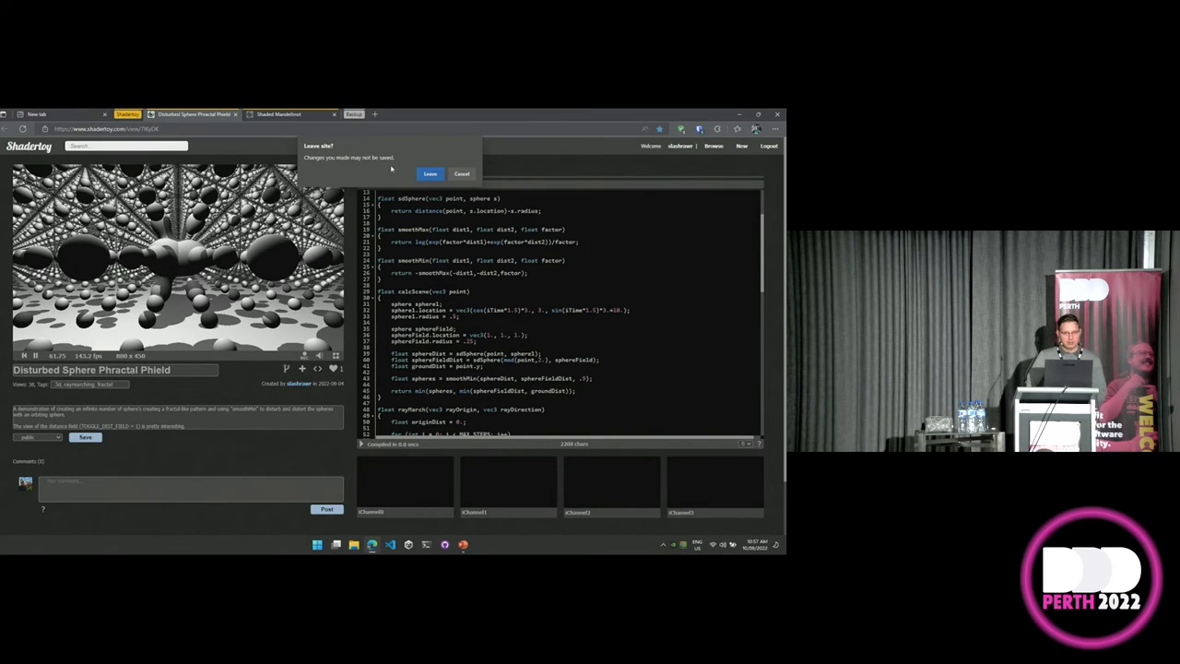
Confirm leaving, open the Shaded Mandelbrot shader and read through its iteration code.
left_click(430, 173)
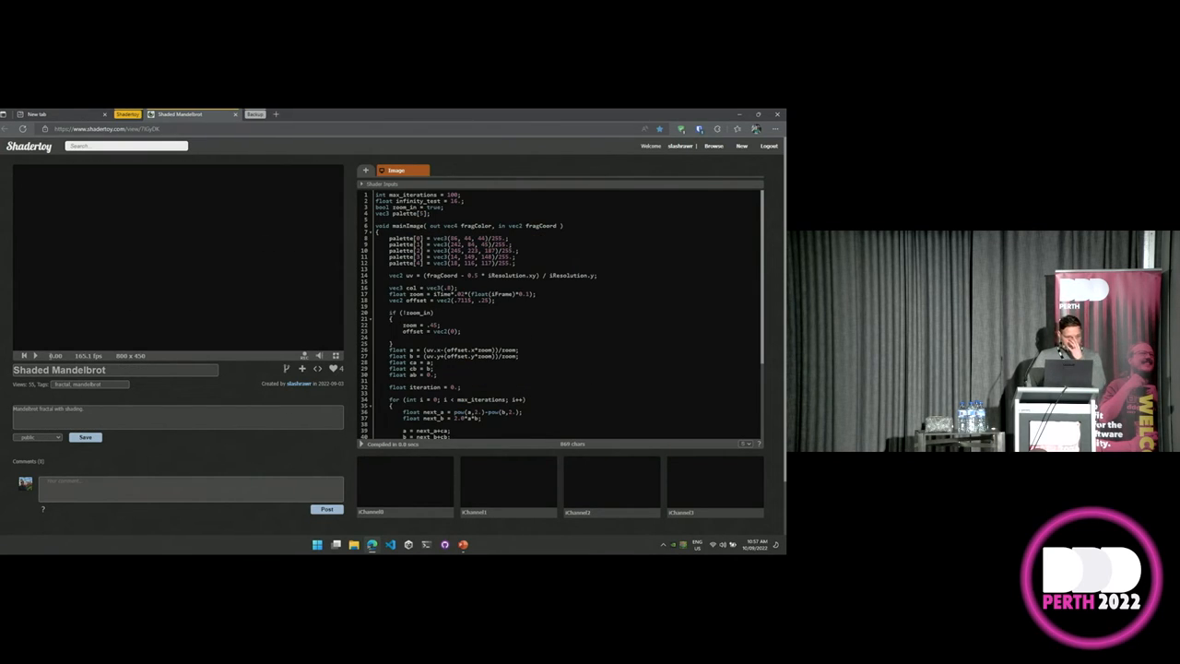
left_click(37, 354)
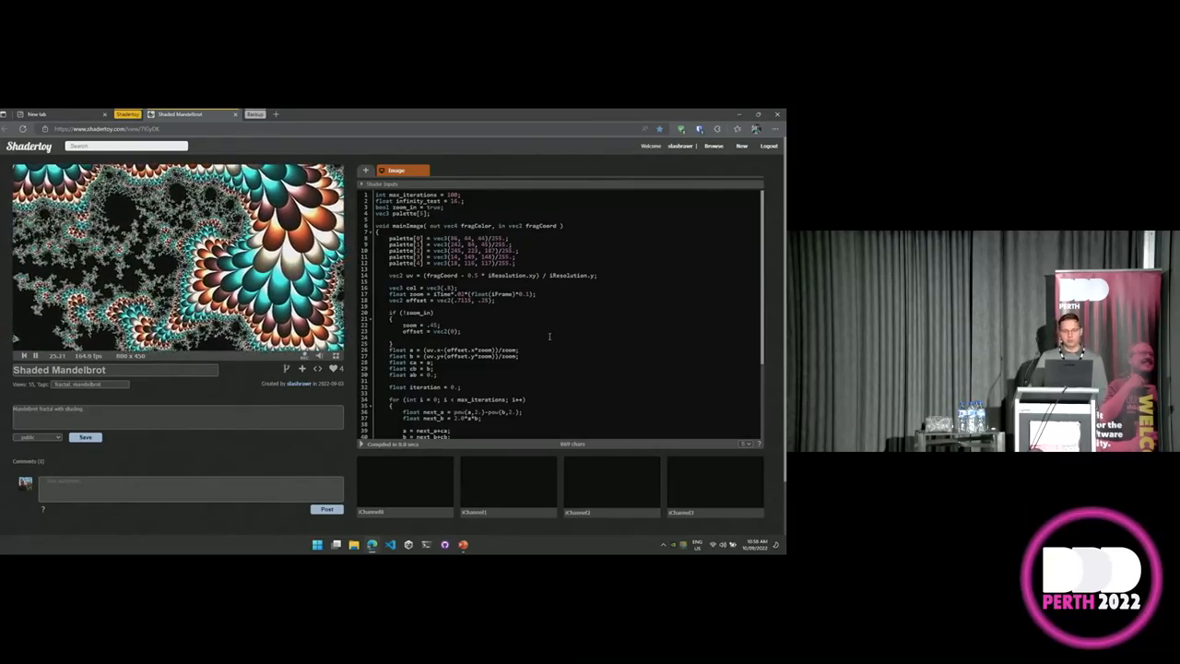
scroll("down", 3)
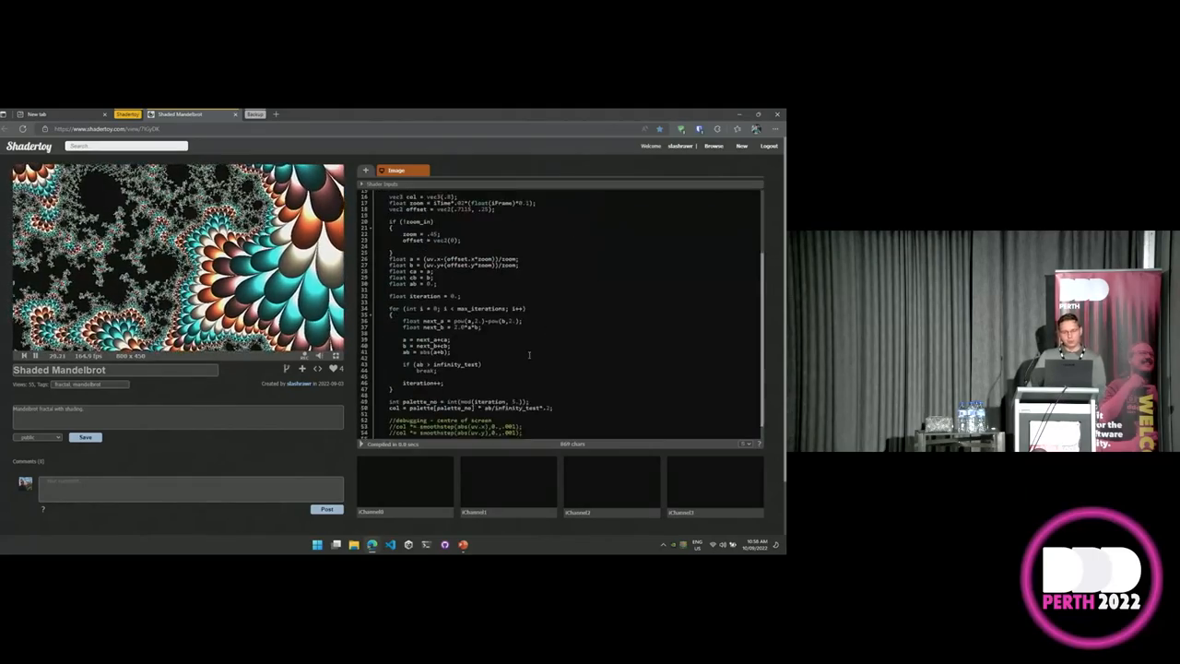
scroll("down", 3)
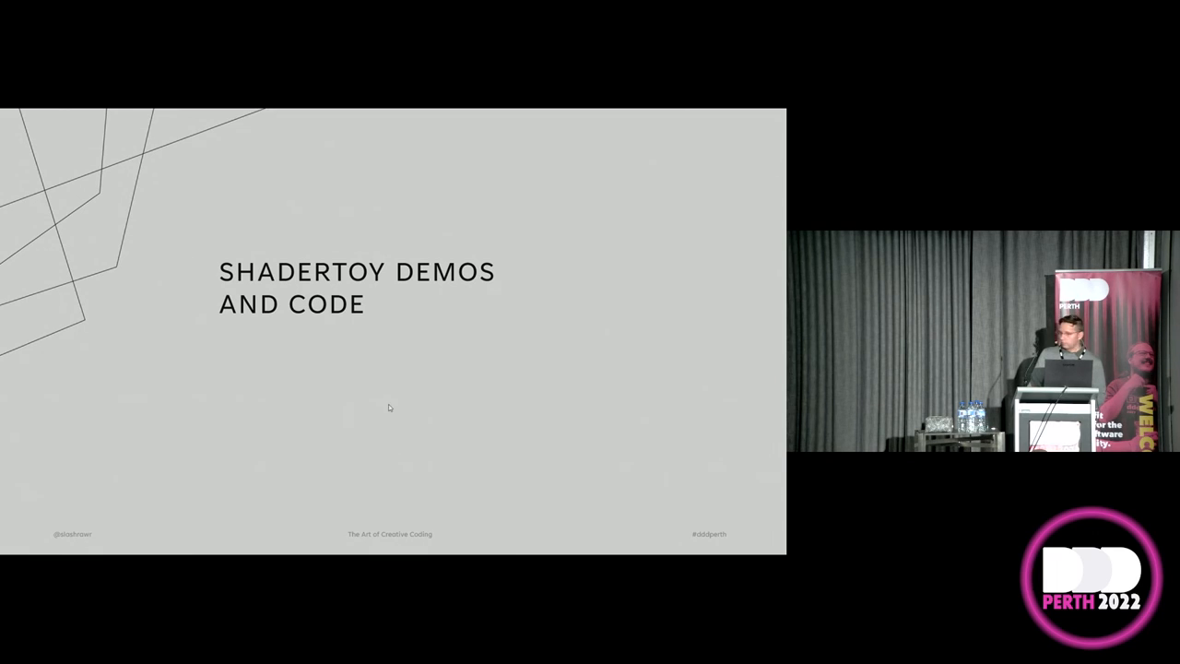
mouse_move(424, 324)
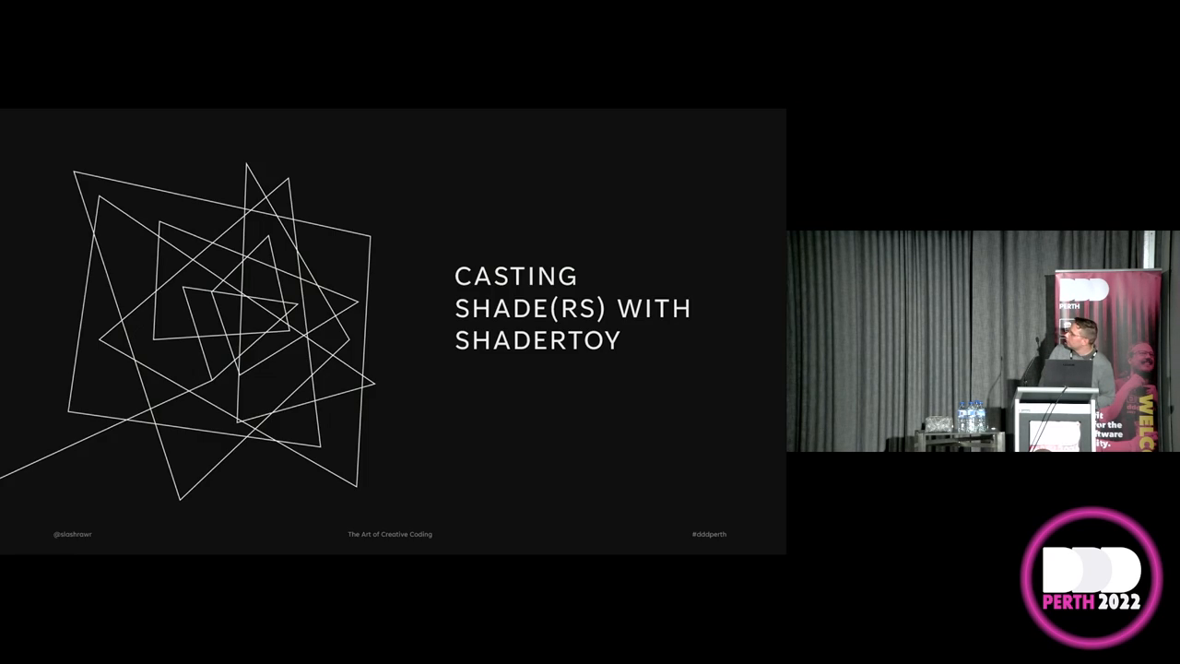
Advance to the Different Strokes slide stating there is no best tool.
key("right")
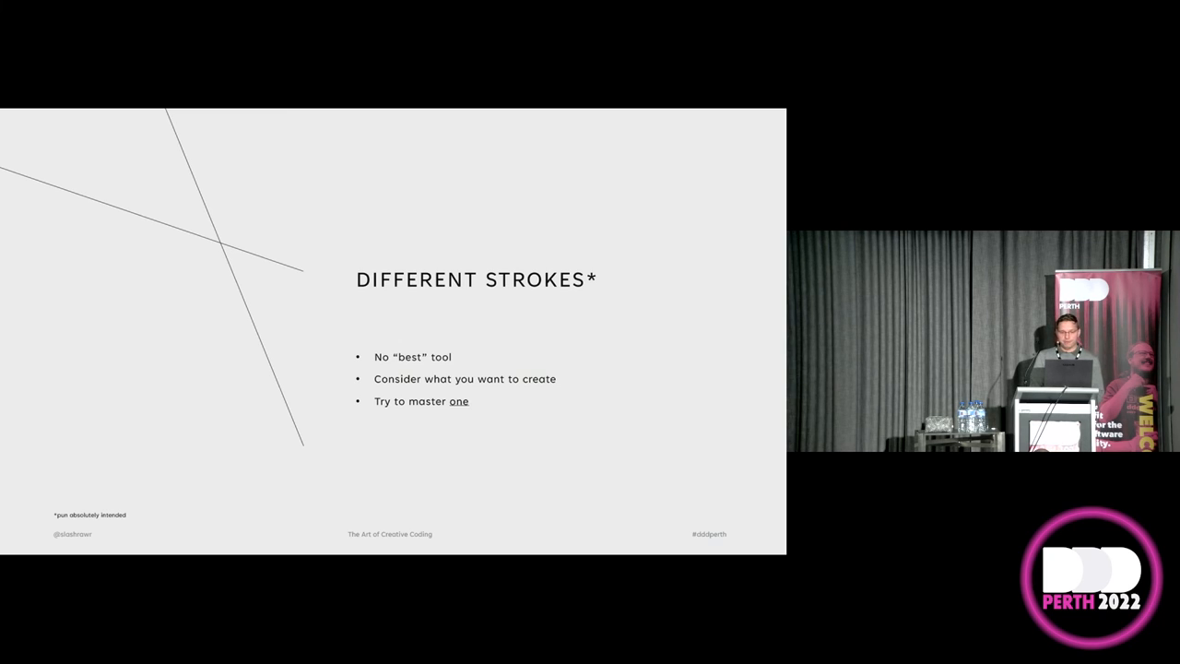
Advance to the Take Aways slide opening the closing section.
key("right")
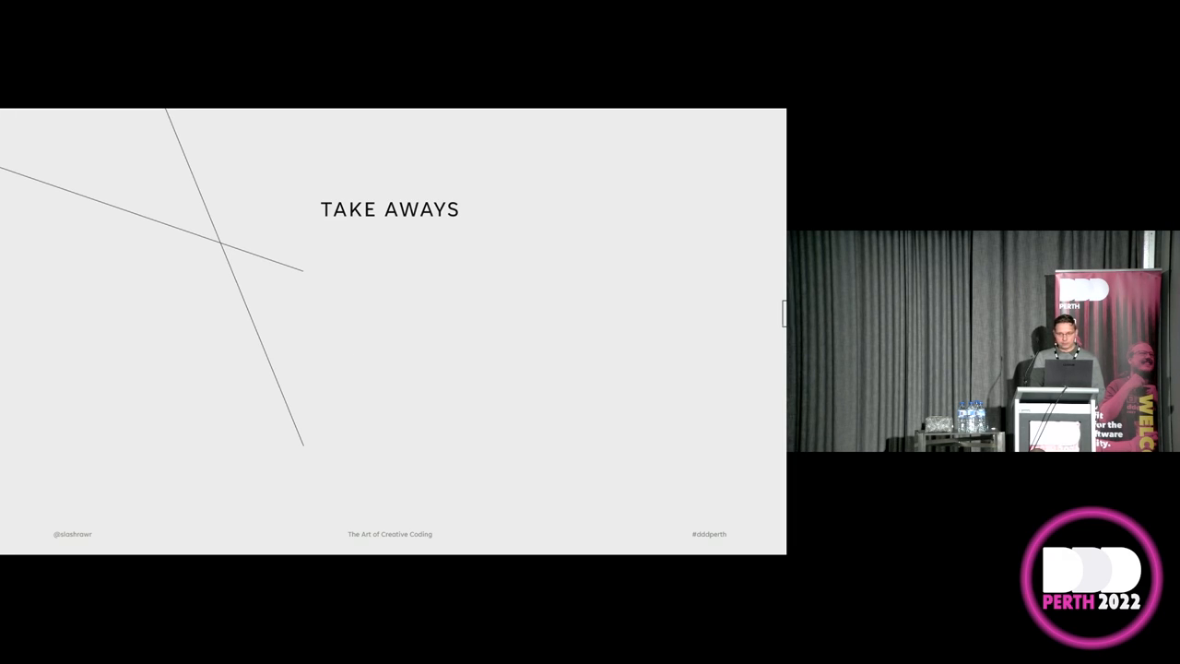